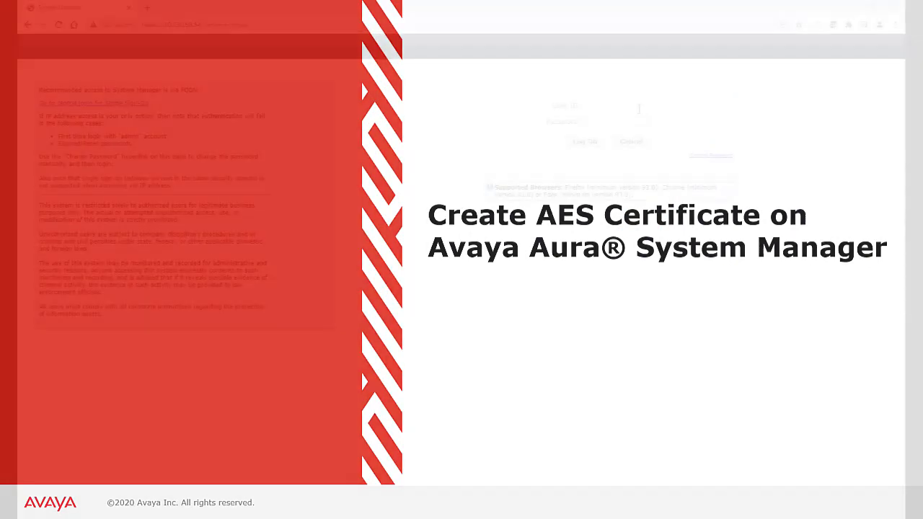
Sign in to System Manager with the admin account.
{"action": "type", "text": "adm"}
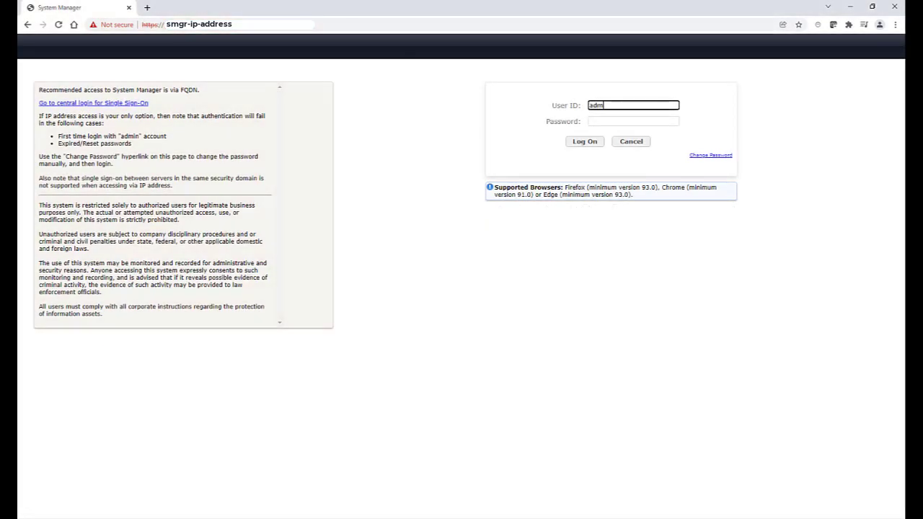
{"action": "type", "text": "admin"}
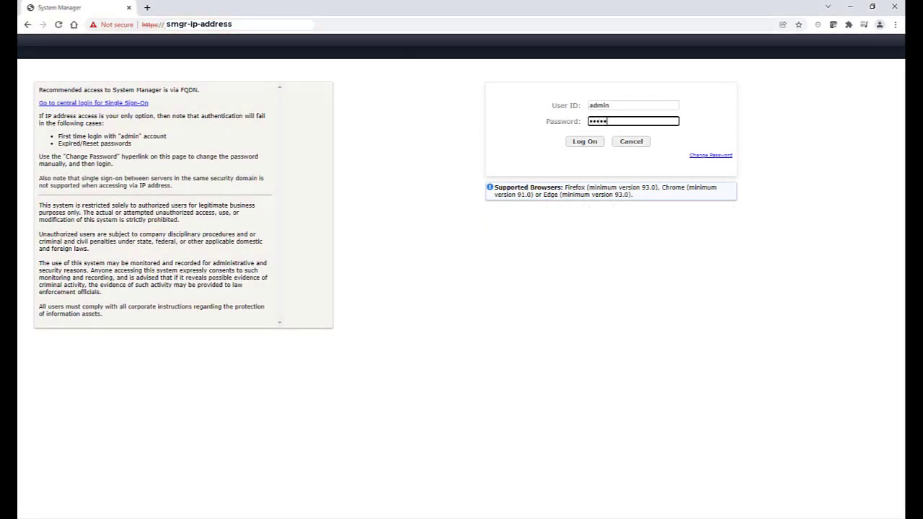
{"action": "left_click", "coordinate": [586, 141]}
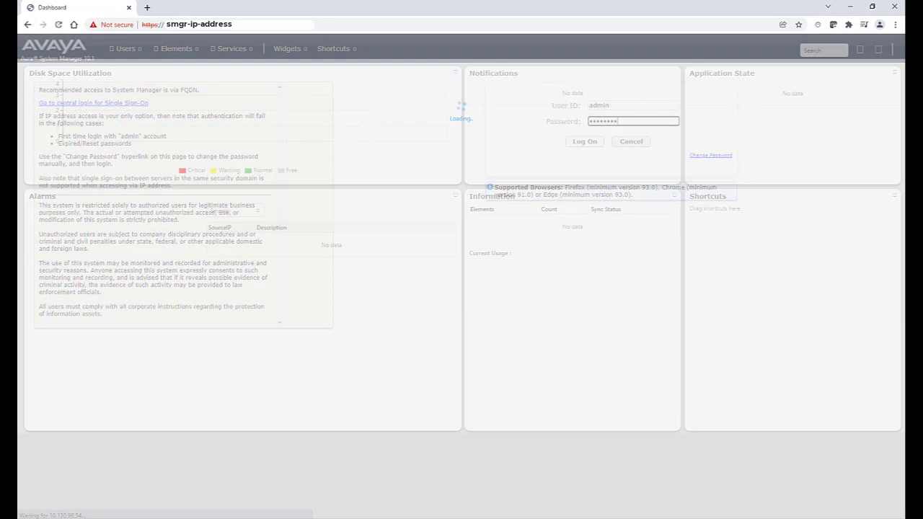
{"action": "left_click", "coordinate": [584, 141]}
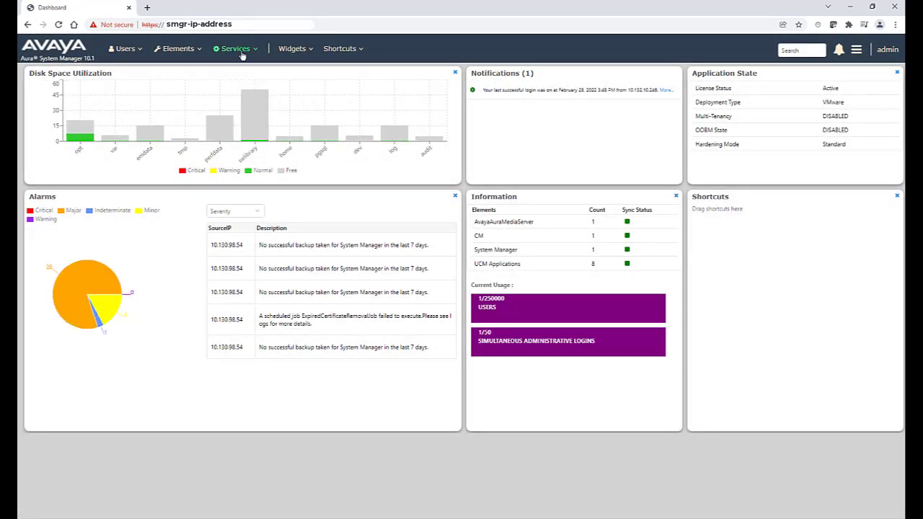
Navigate through Services to the EJBCA certificate authority administration page.
{"action": "left_click", "coordinate": [235, 49]}
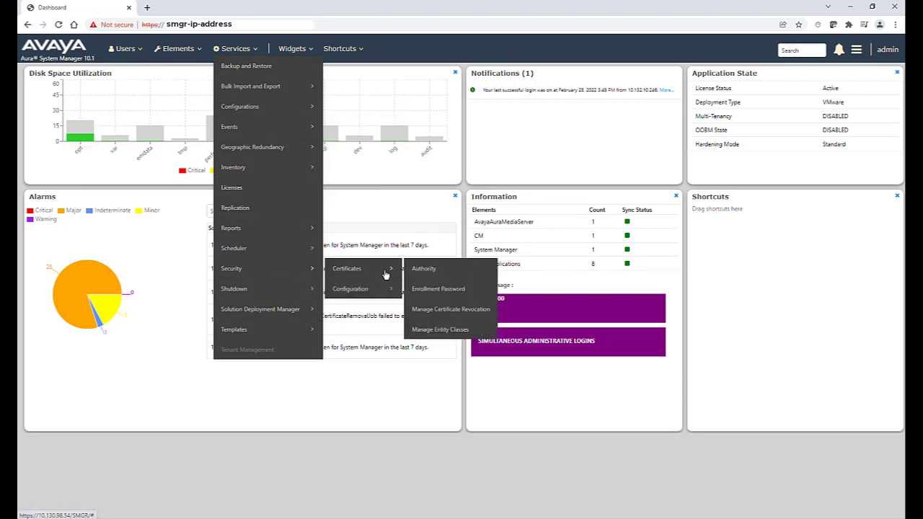
{"action": "mouse_move", "coordinate": [424, 271]}
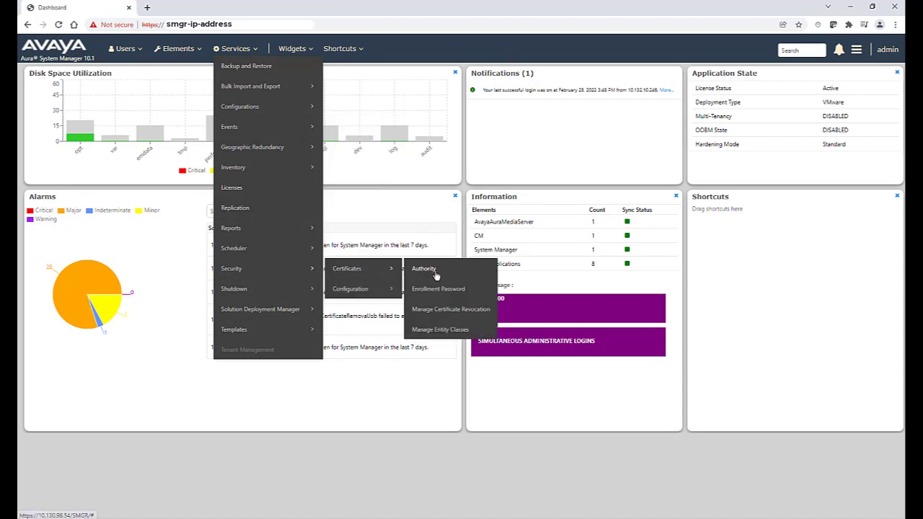
{"action": "left_click", "coordinate": [424, 268]}
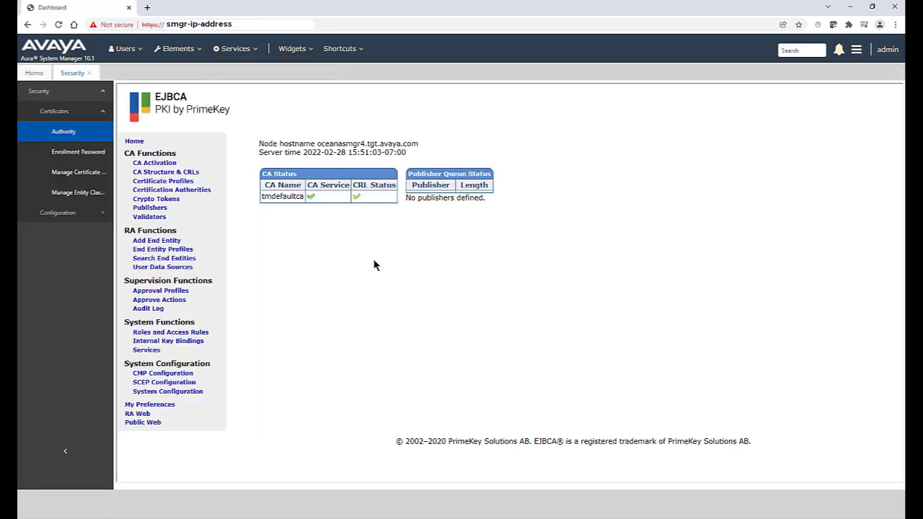
{"action": "mouse_move", "coordinate": [156, 239]}
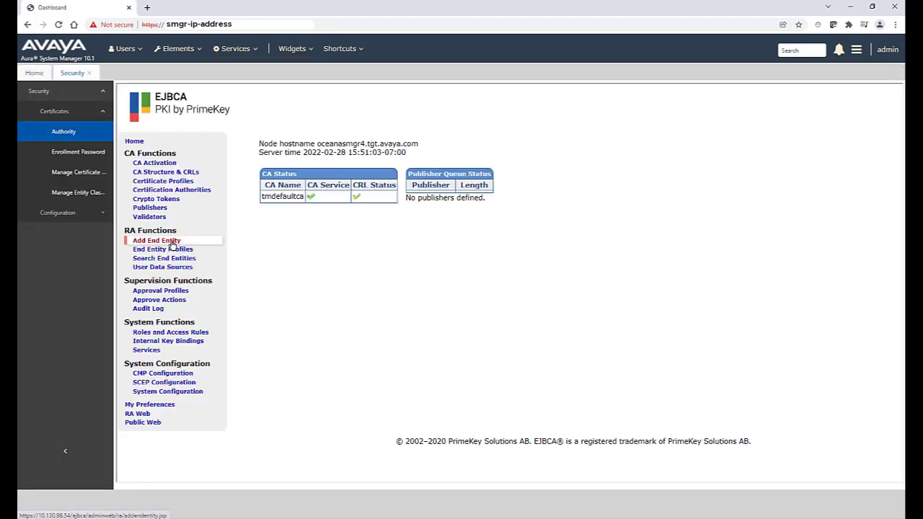
Start an INBOUND_OUTBOUND_TLS end entity with username oceanaaes3, password, CN hostname and organizational unit.
{"action": "left_click", "coordinate": [156, 240]}
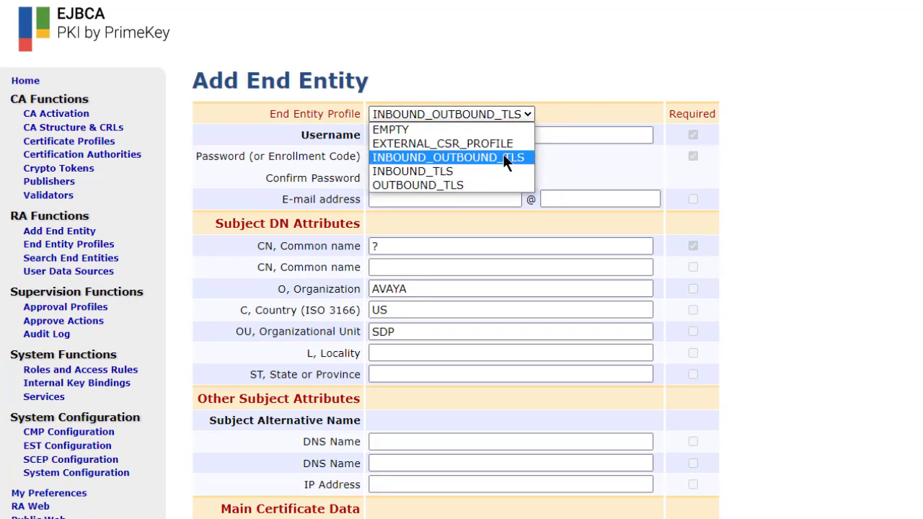
{"action": "left_click", "coordinate": [447, 157]}
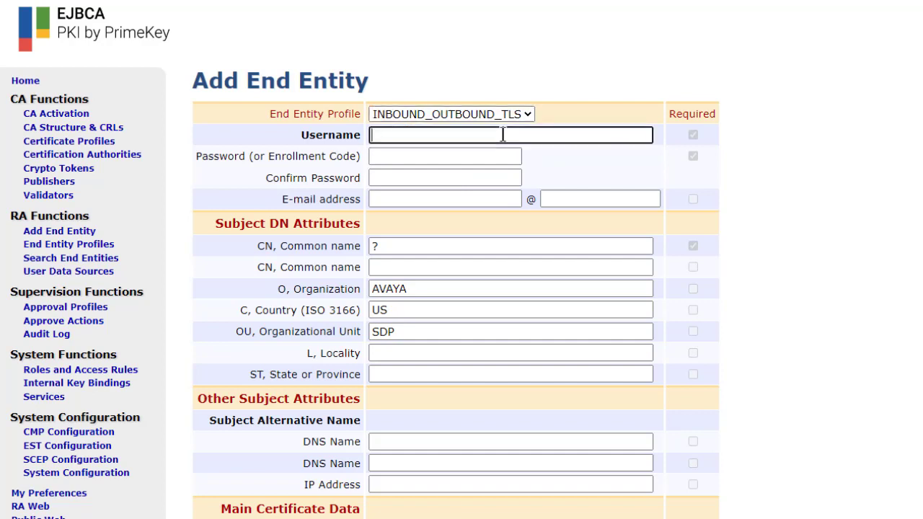
{"action": "type", "text": "oceanaaes3"}
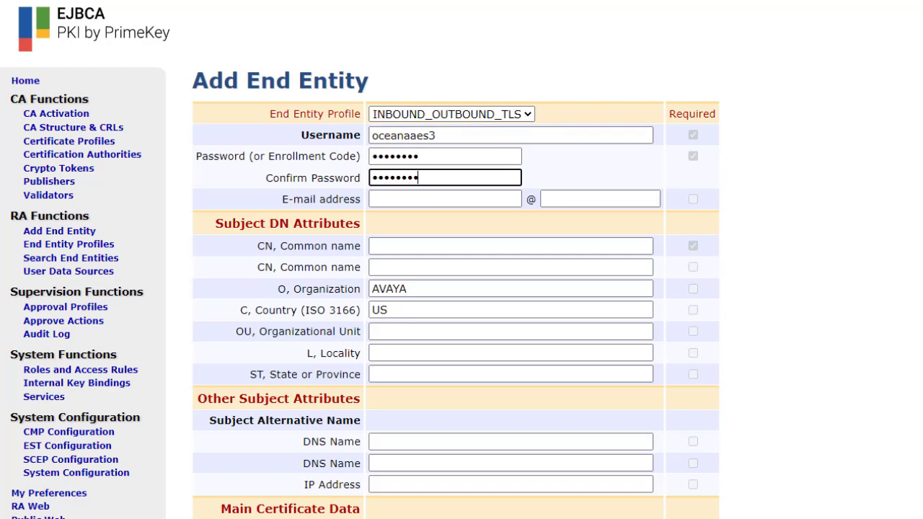
{"action": "type", "text": "hostname"}
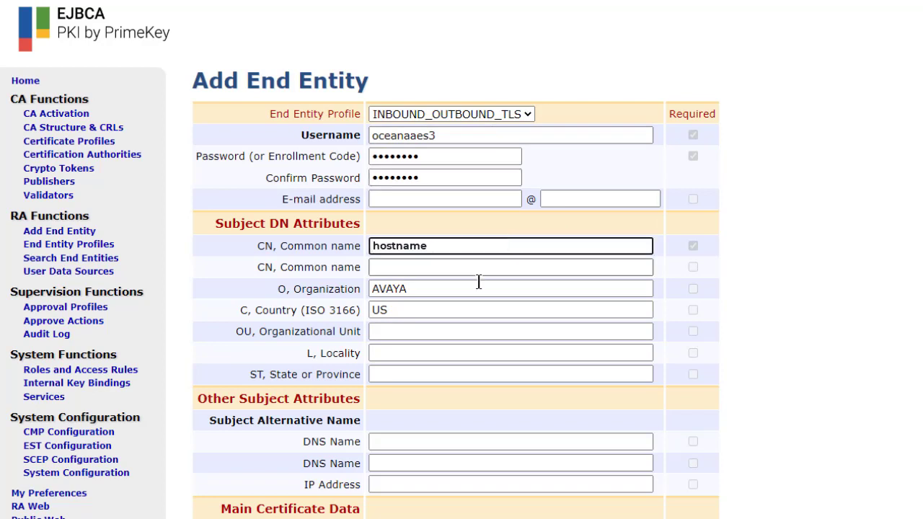
{"action": "mouse_move", "coordinate": [421, 327]}
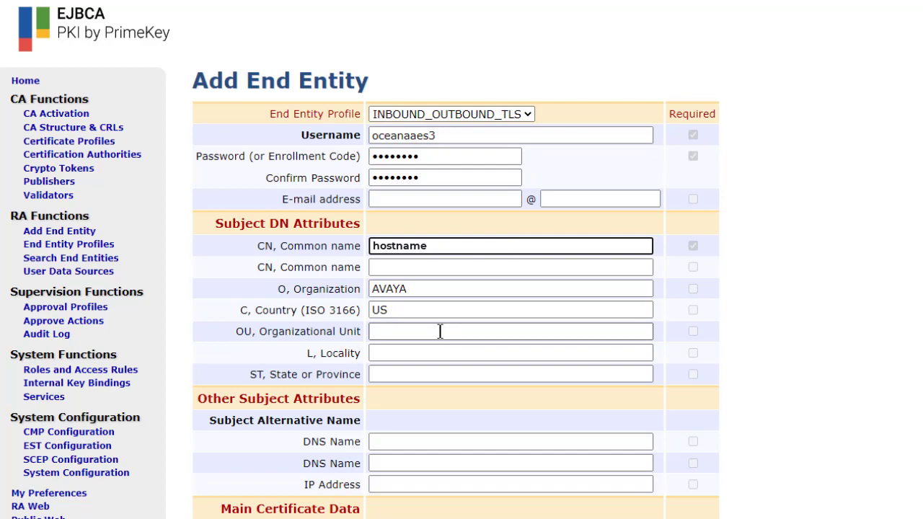
{"action": "left_click", "coordinate": [437, 331]}
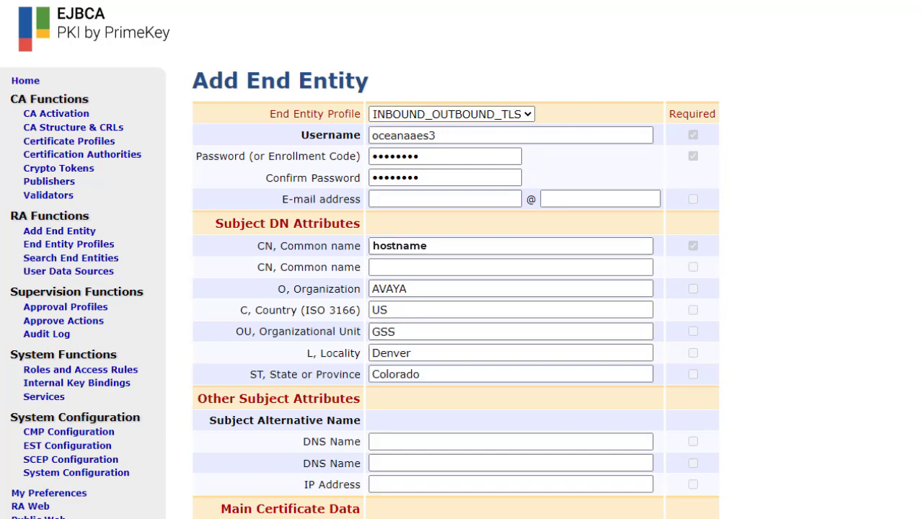
Add DNS name hostname.company.com and the AES IP address, set token to P12 file, and add the entity.
{"action": "type", "text": "hostname.company.com"}
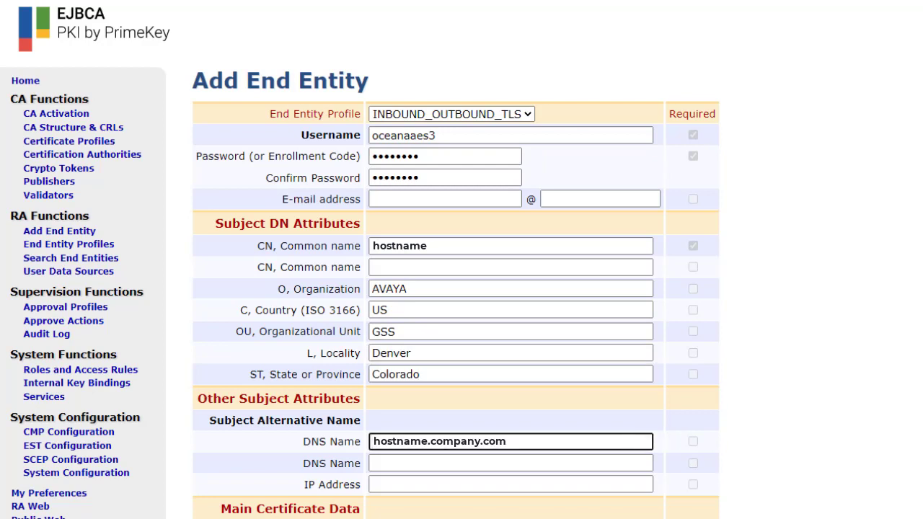
{"action": "type", "text": "aes-ip-address"}
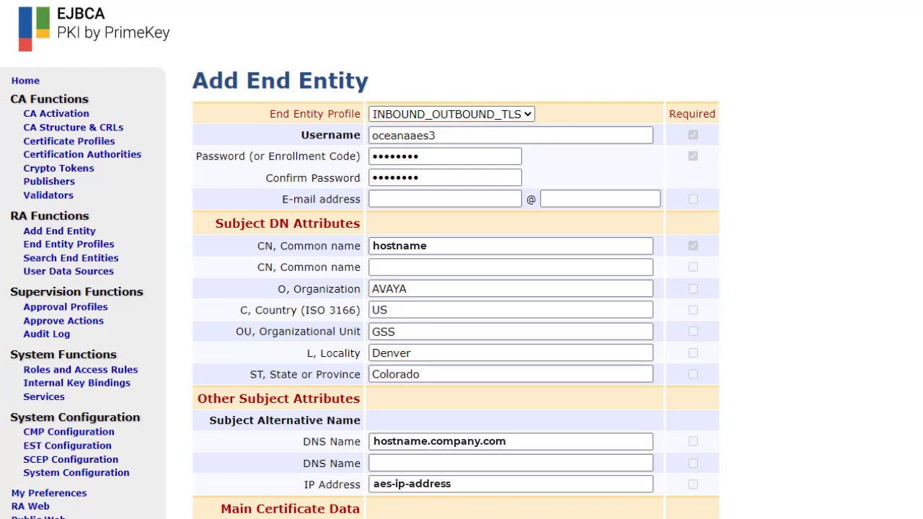
{"action": "left_click", "coordinate": [509, 485]}
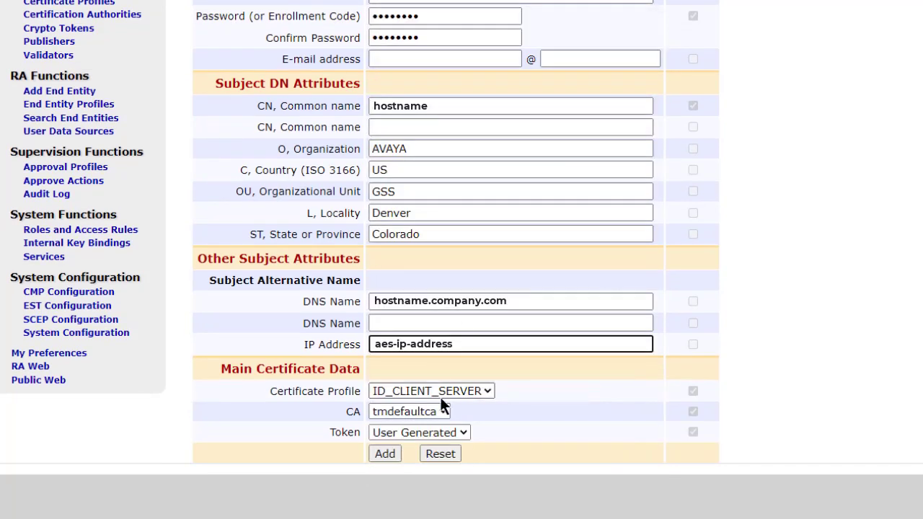
{"action": "left_click", "coordinate": [418, 433]}
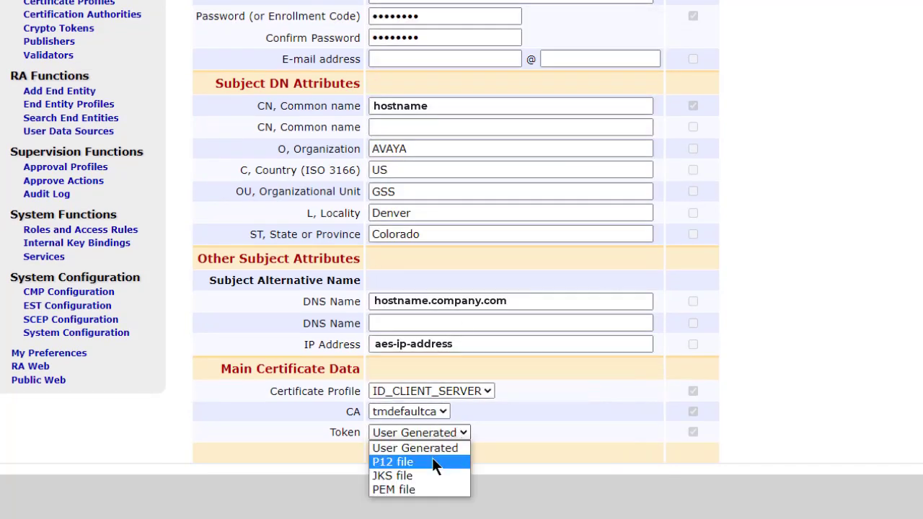
{"action": "left_click", "coordinate": [395, 462]}
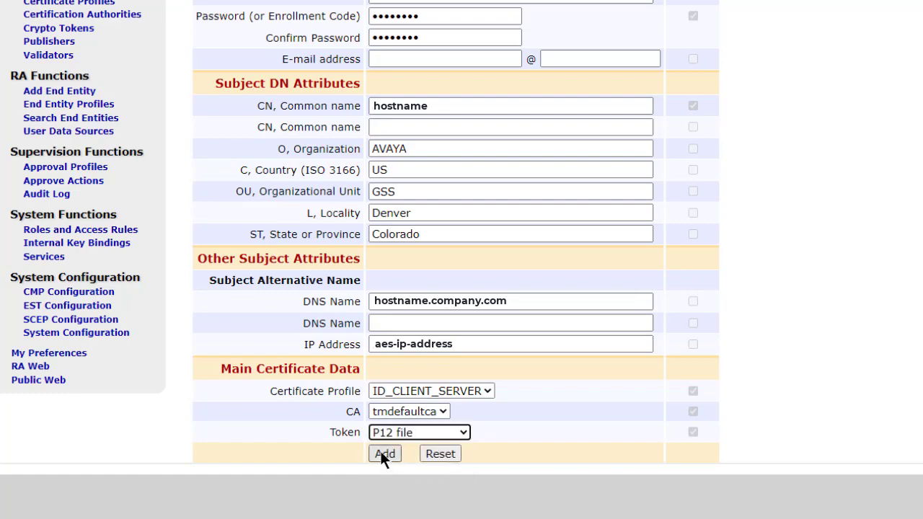
{"action": "left_click", "coordinate": [383, 452]}
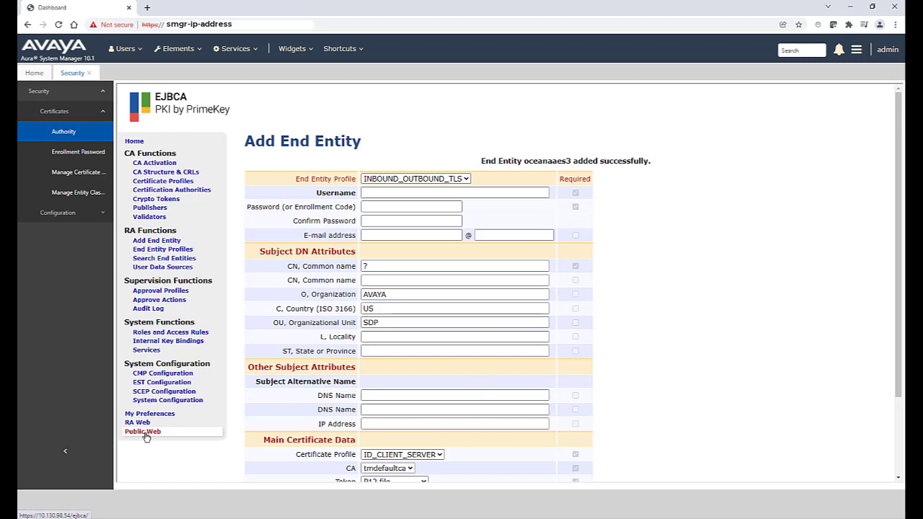
Authenticate in EJBCA Public Web keystore enrollment as oceanaaes3.
{"action": "left_click", "coordinate": [141, 431]}
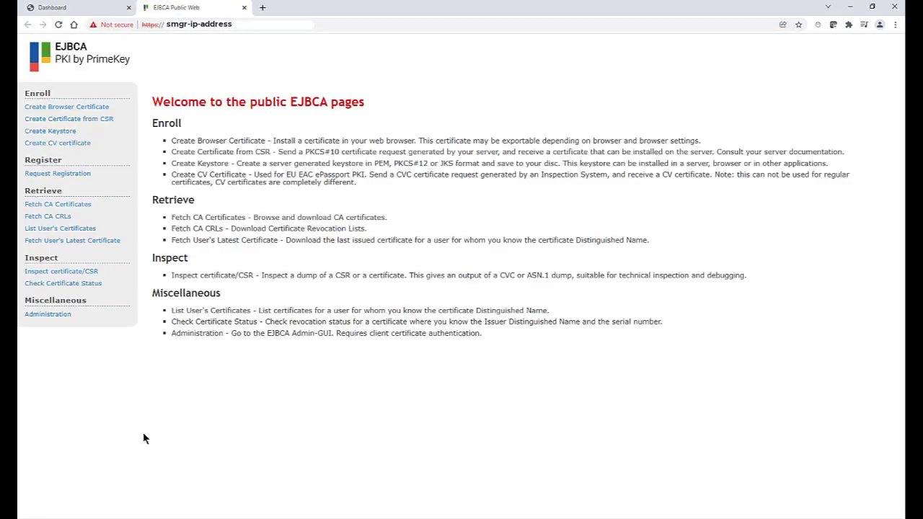
{"action": "mouse_move", "coordinate": [50, 130]}
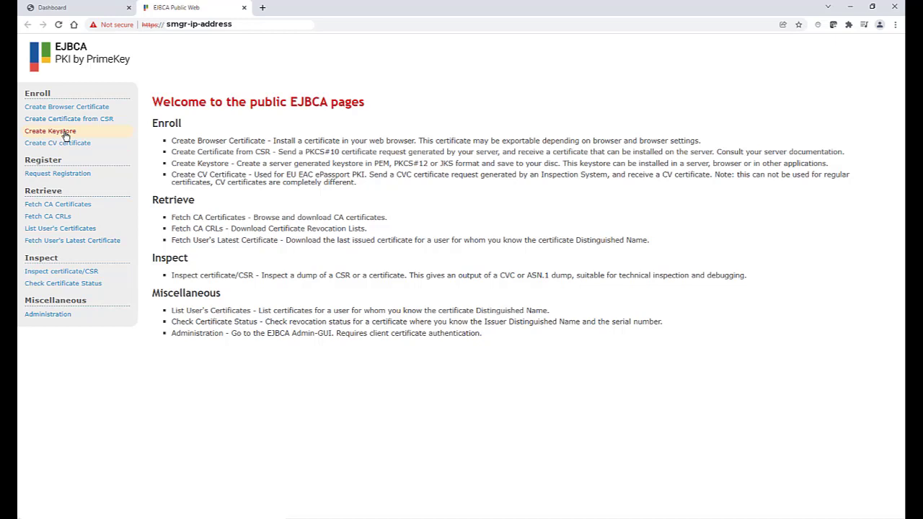
{"action": "left_click", "coordinate": [49, 130]}
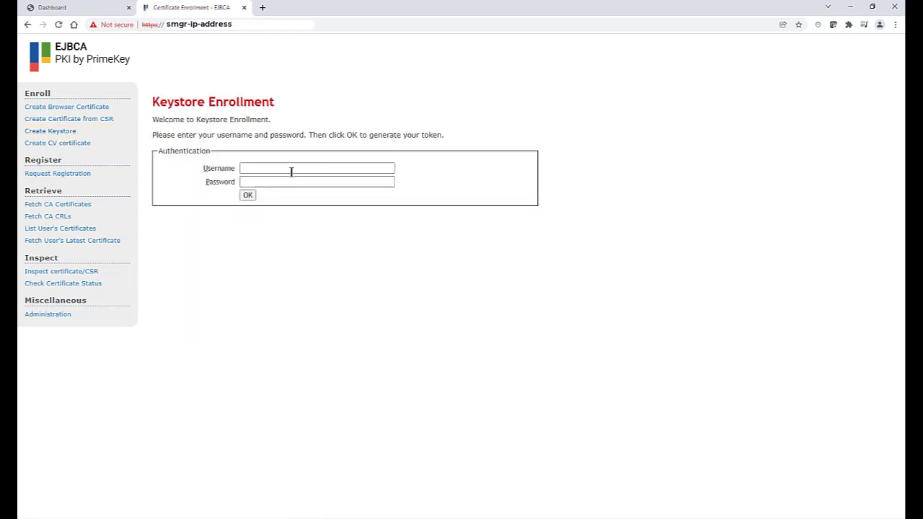
{"action": "type", "text": "oceanaaes3"}
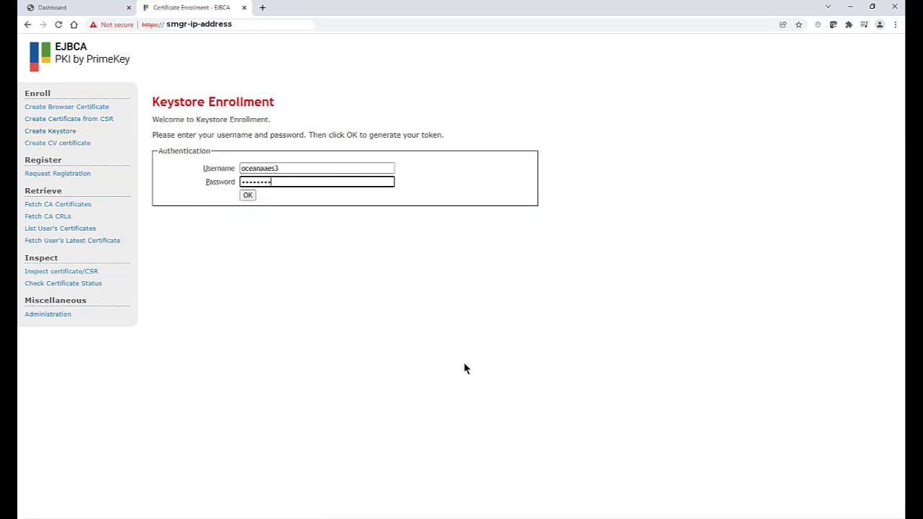
{"action": "left_click", "coordinate": [248, 194]}
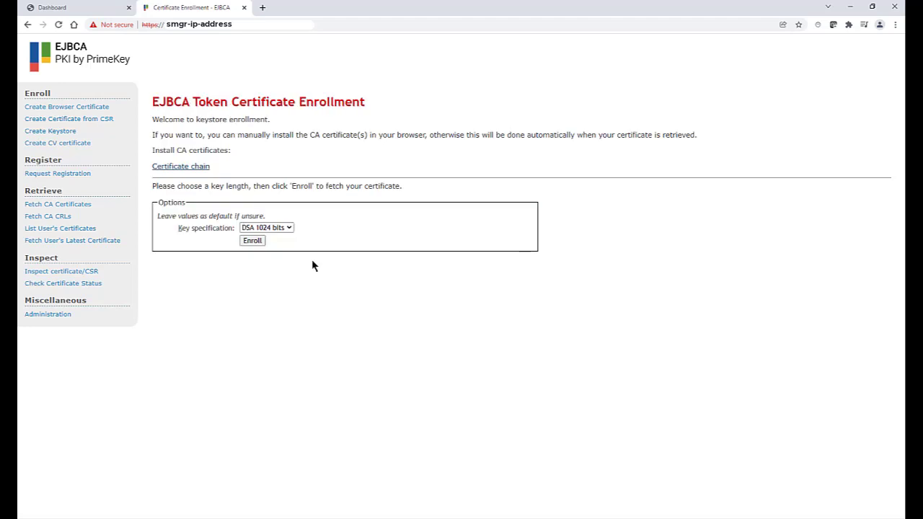
Enroll with an RSA 2048-bit key and download the .p12 keystore for the AES host.
{"action": "left_click", "coordinate": [265, 227]}
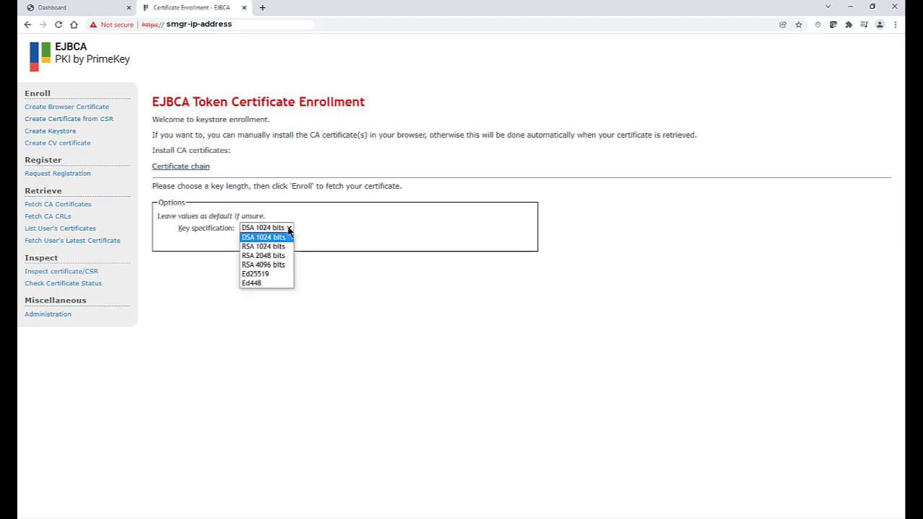
{"action": "left_click", "coordinate": [262, 256]}
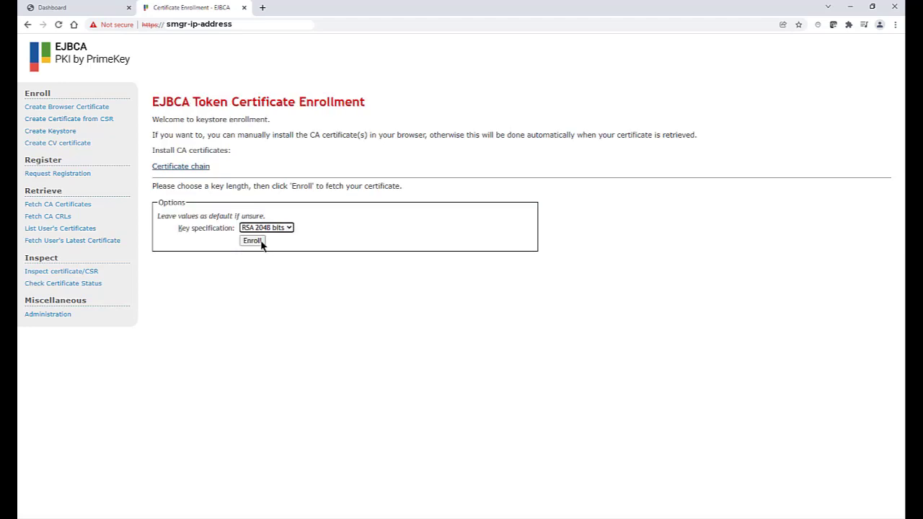
{"action": "left_click", "coordinate": [250, 240]}
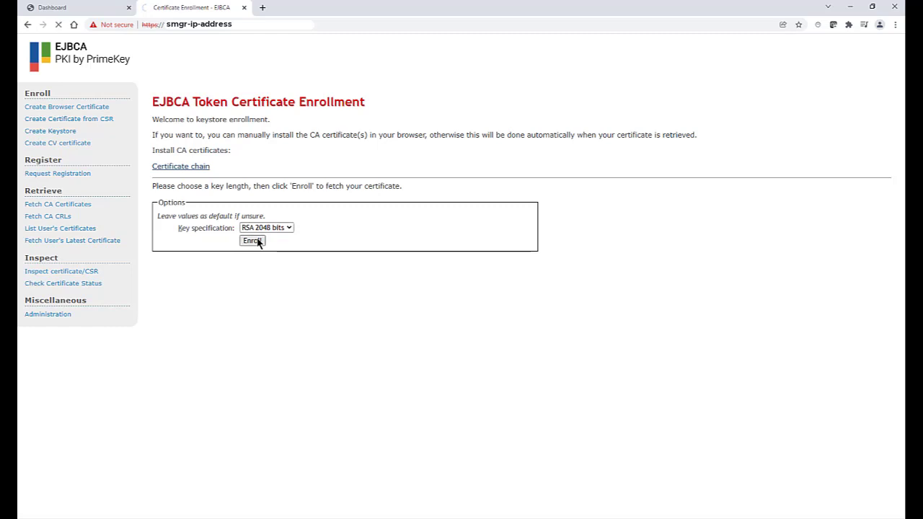
{"action": "left_click", "coordinate": [251, 240]}
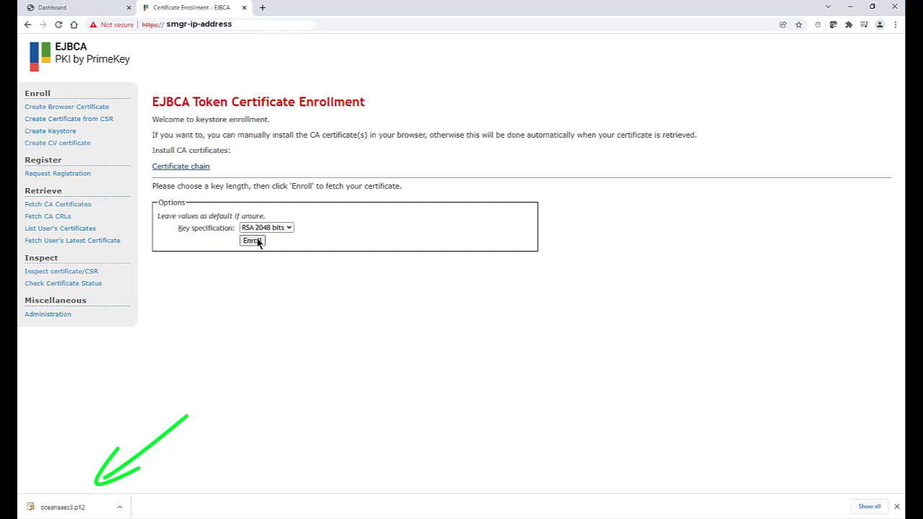
{"action": "mouse_move", "coordinate": [66, 205]}
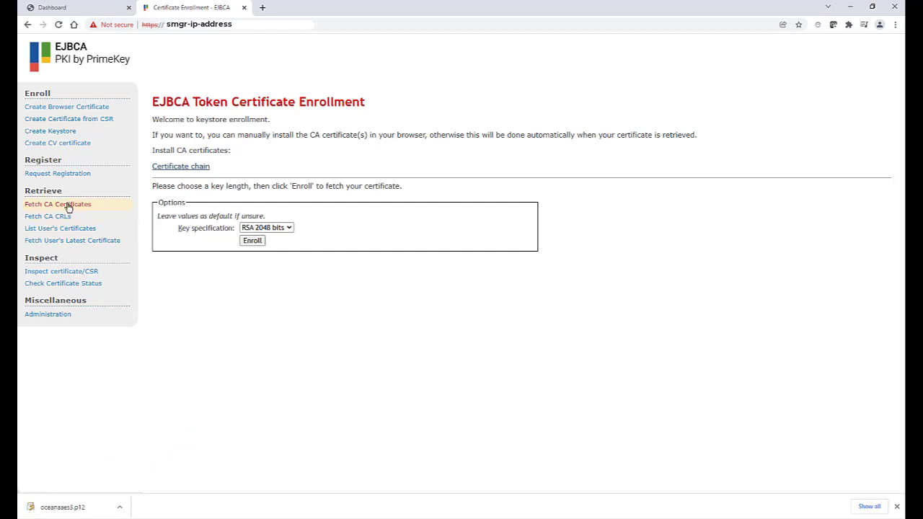
Fetch the System Manager CA certificates and download the chain as a PEM file.
{"action": "left_click", "coordinate": [58, 205]}
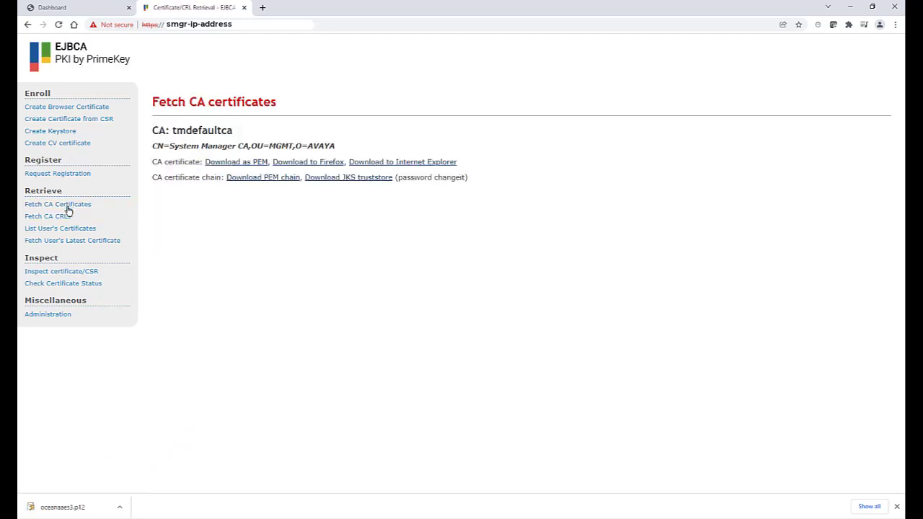
{"action": "mouse_move", "coordinate": [260, 182]}
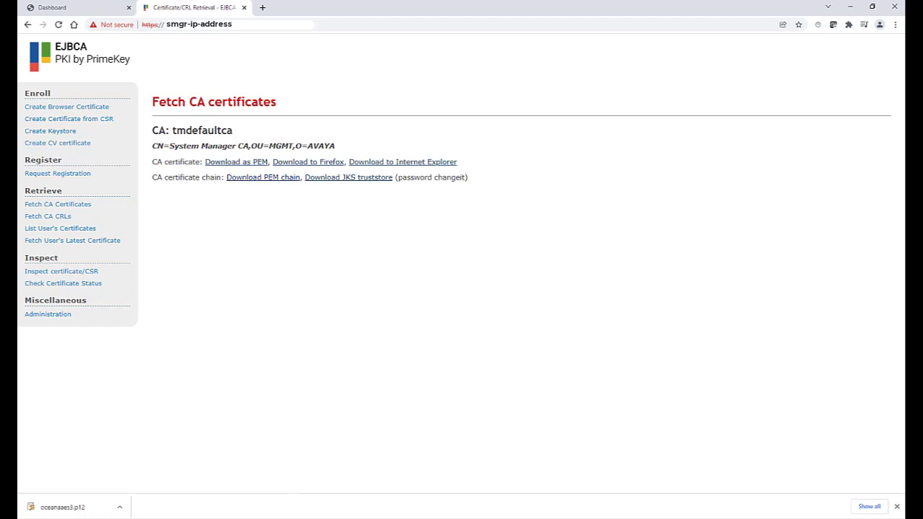
{"action": "mouse_move", "coordinate": [406, 233]}
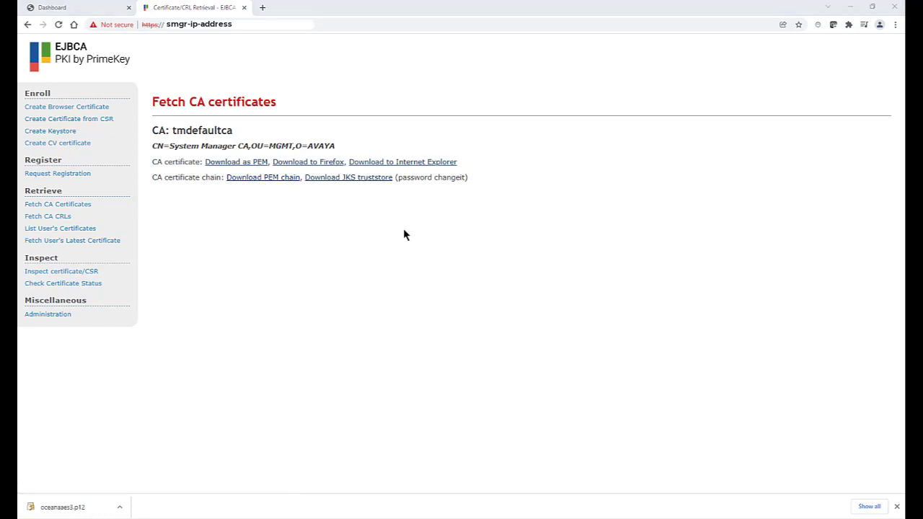
{"action": "left_click", "coordinate": [262, 177]}
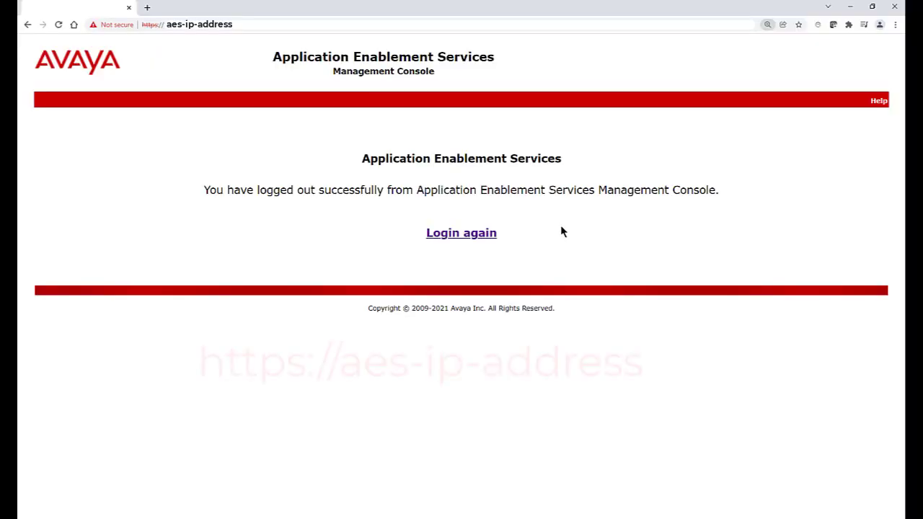
Log in to the AES Management Console as cust.
{"action": "left_click", "coordinate": [460, 232]}
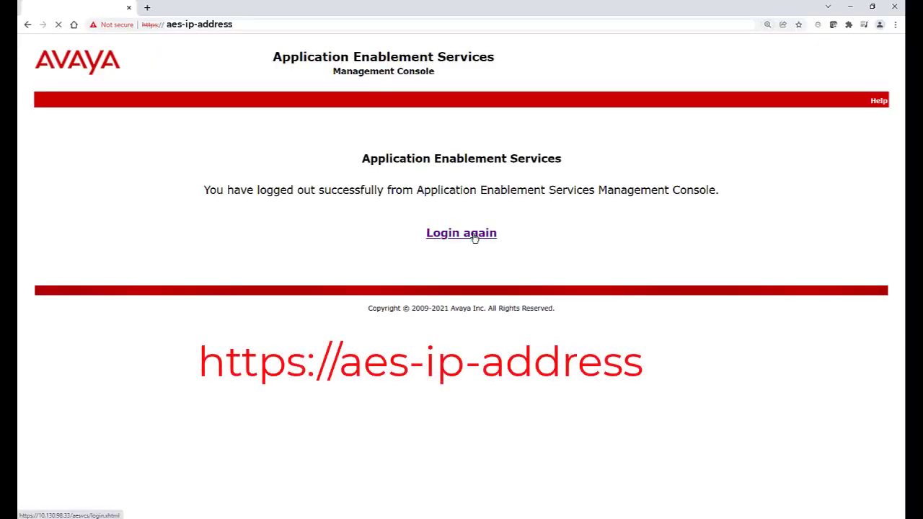
{"action": "left_click", "coordinate": [460, 233]}
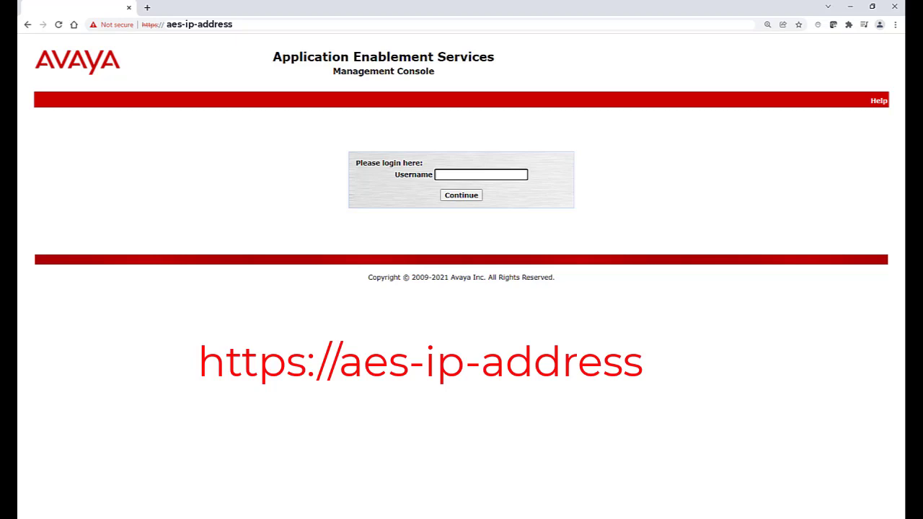
{"action": "type", "text": "cust"}
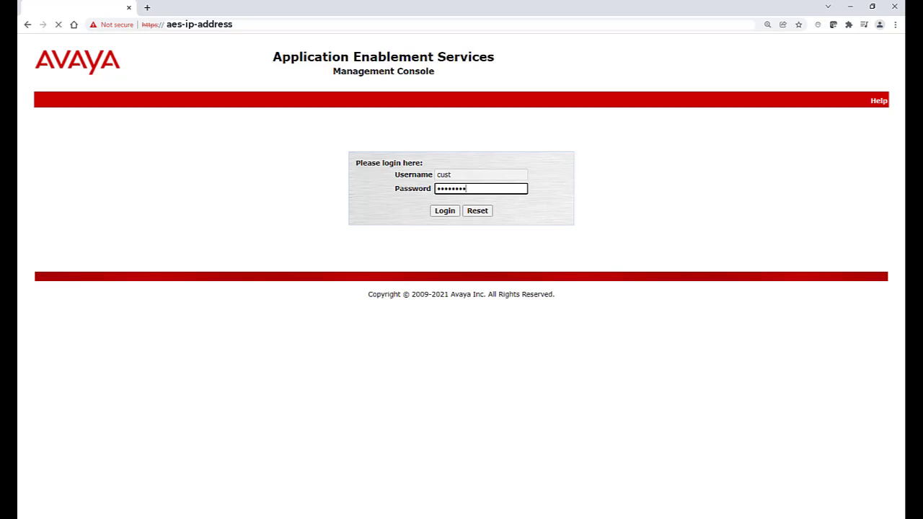
{"action": "left_click", "coordinate": [444, 211]}
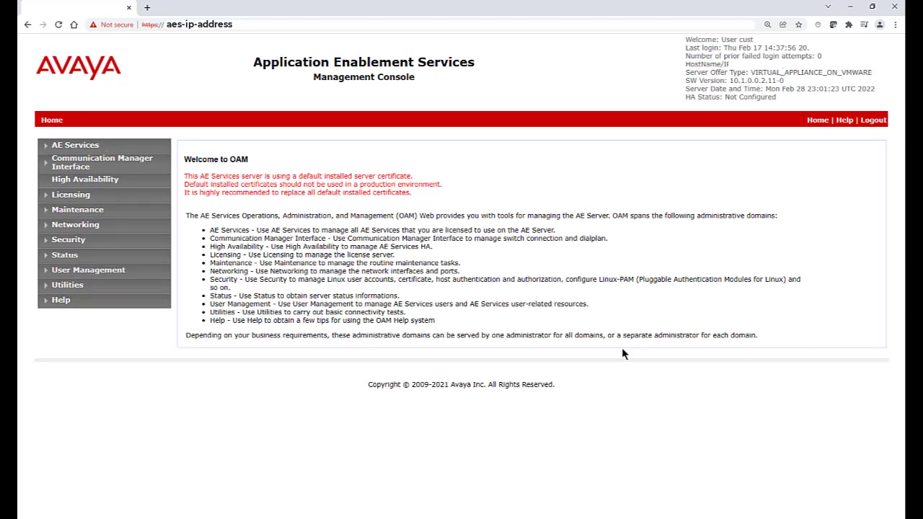
Reach Security > Certificate Management > CA Trusted Certificates and start an import.
{"action": "left_click", "coordinate": [69, 240]}
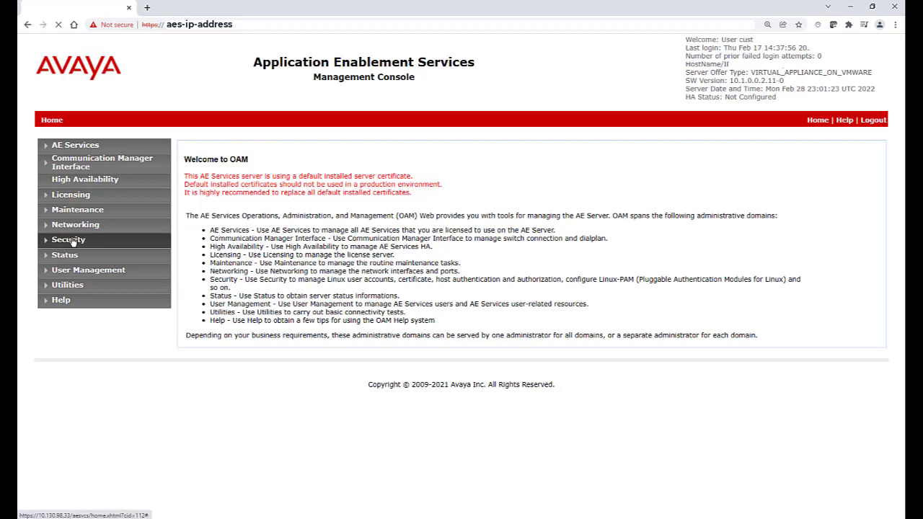
{"action": "left_click", "coordinate": [68, 239]}
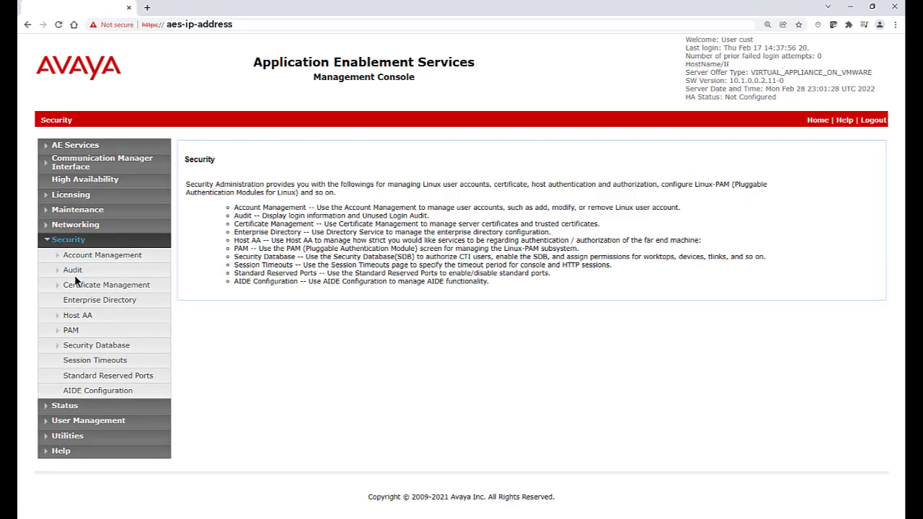
{"action": "left_click", "coordinate": [105, 286]}
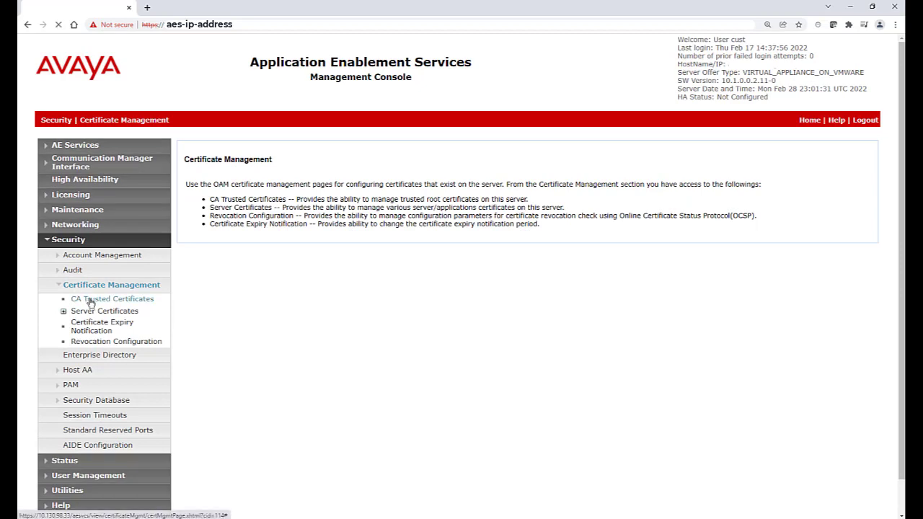
{"action": "left_click", "coordinate": [112, 299]}
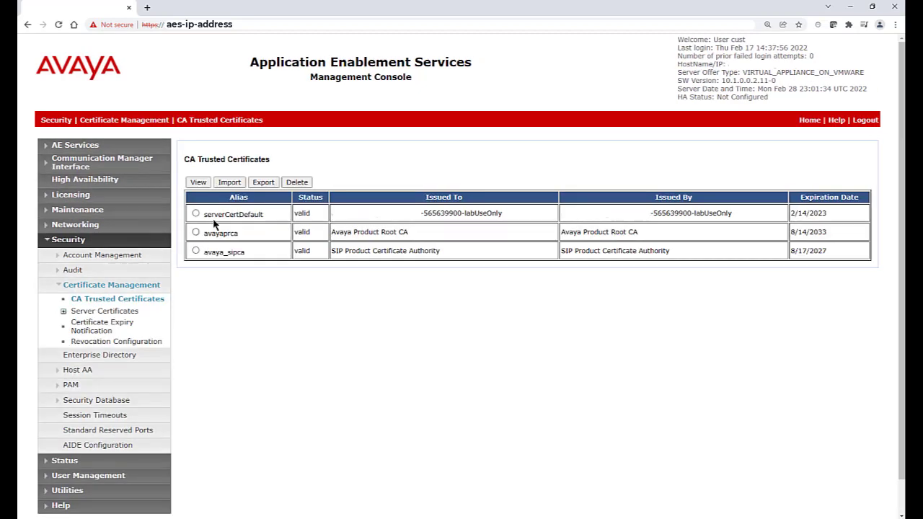
{"action": "left_click", "coordinate": [228, 181]}
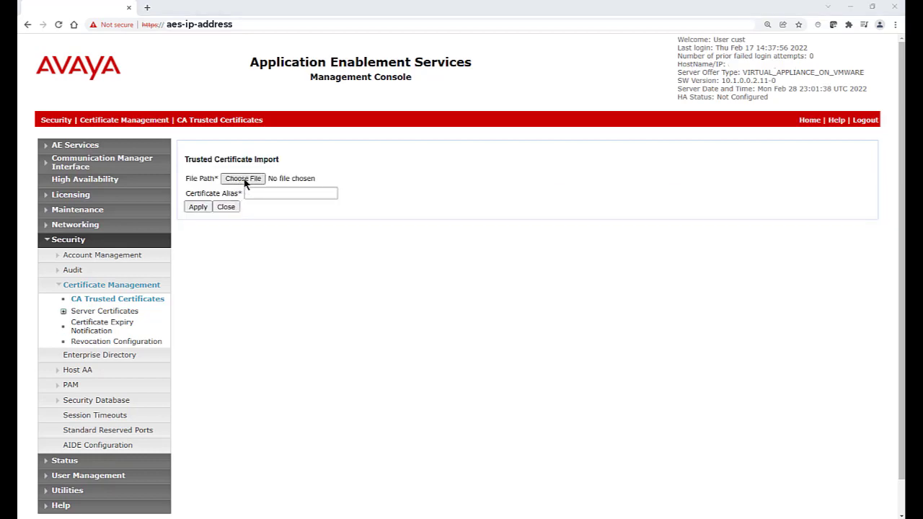
Import SystemManagerCA-chain.pem with alias SMGR10 and confirm past the restart warning.
{"action": "left_click", "coordinate": [242, 179]}
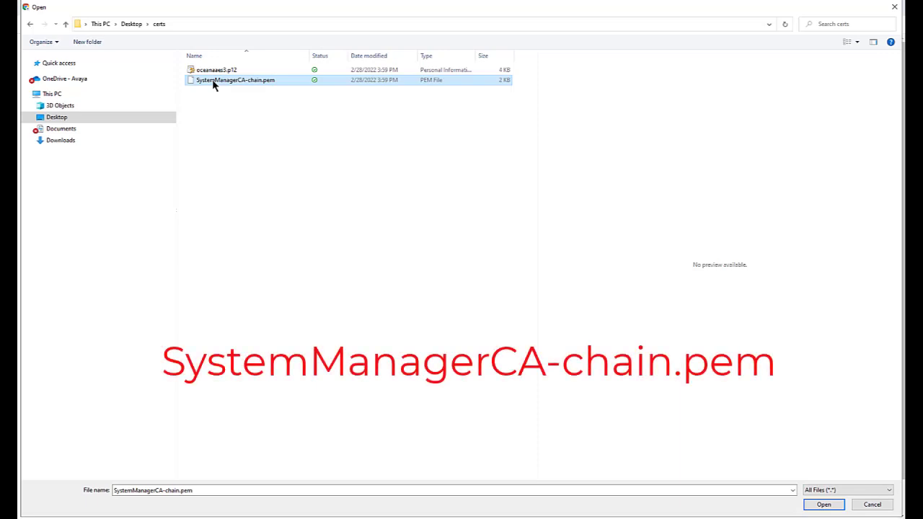
{"action": "left_click", "coordinate": [826, 504]}
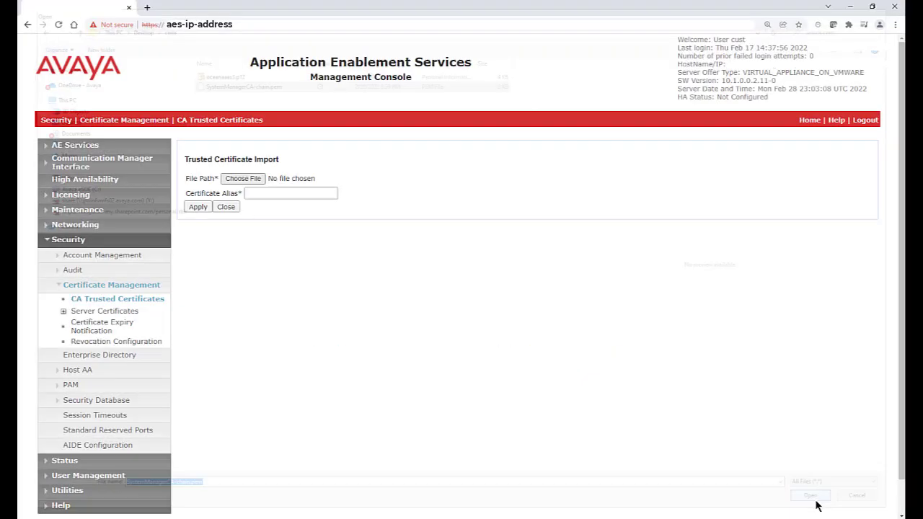
{"action": "left_click", "coordinate": [811, 496]}
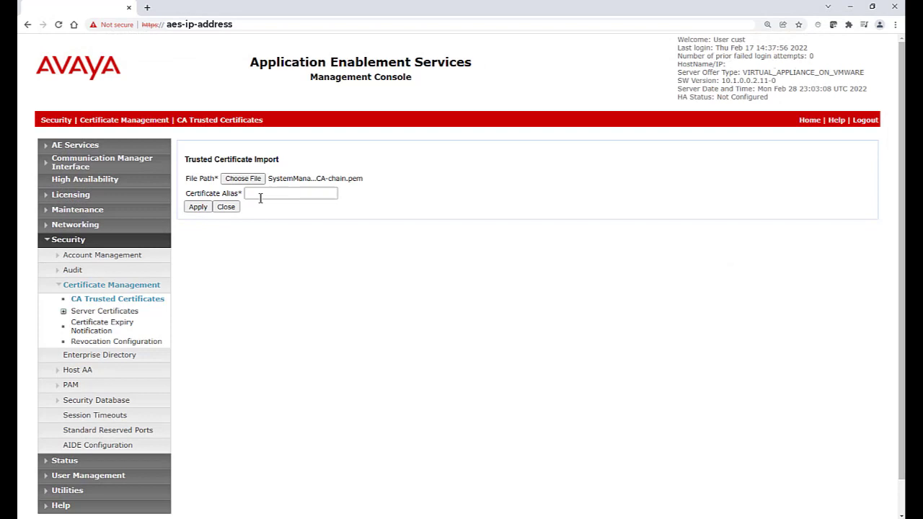
{"action": "left_click", "coordinate": [290, 193]}
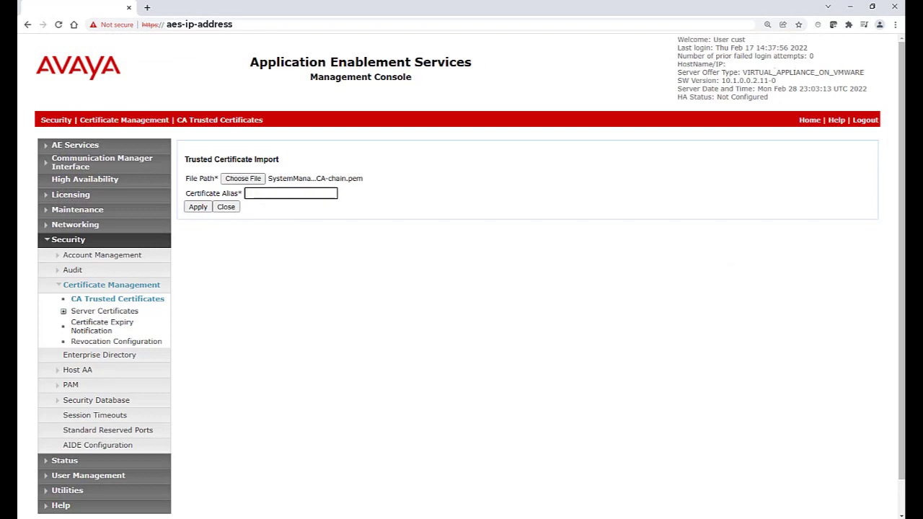
{"action": "type", "text": "SMGR10"}
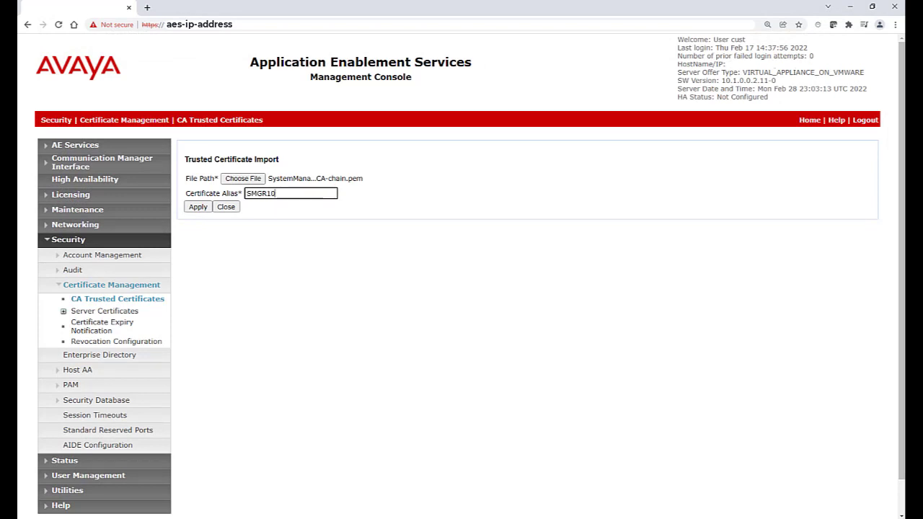
{"action": "left_click", "coordinate": [198, 208]}
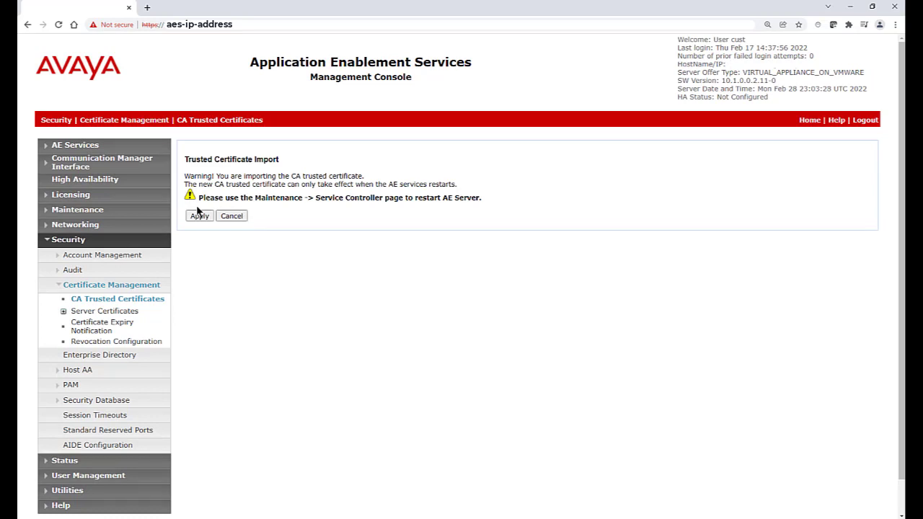
{"action": "left_click", "coordinate": [199, 216]}
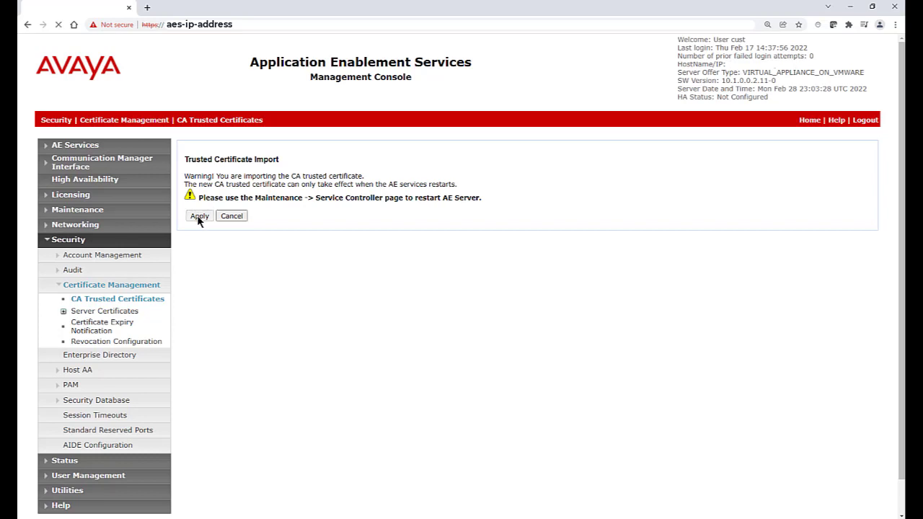
{"action": "left_click", "coordinate": [199, 217]}
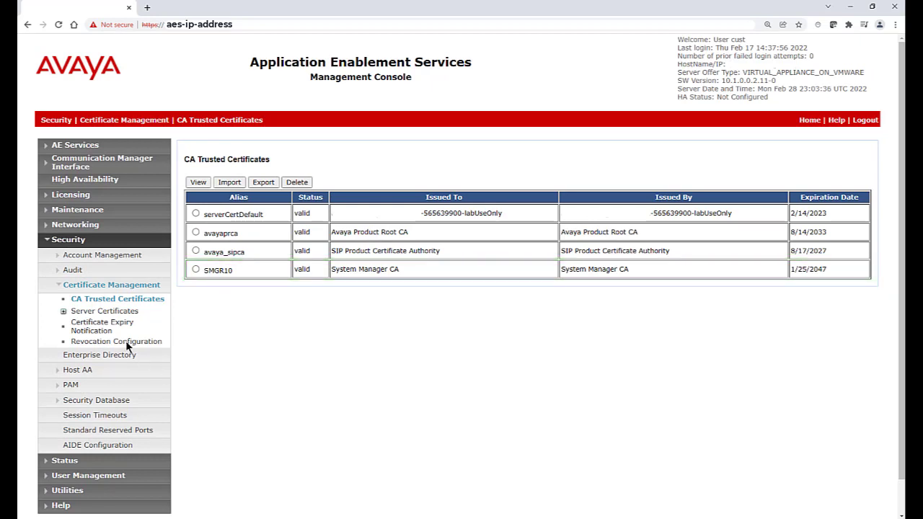
Import the .p12 identity file as a server certificate with alias server.
{"action": "left_click", "coordinate": [104, 311]}
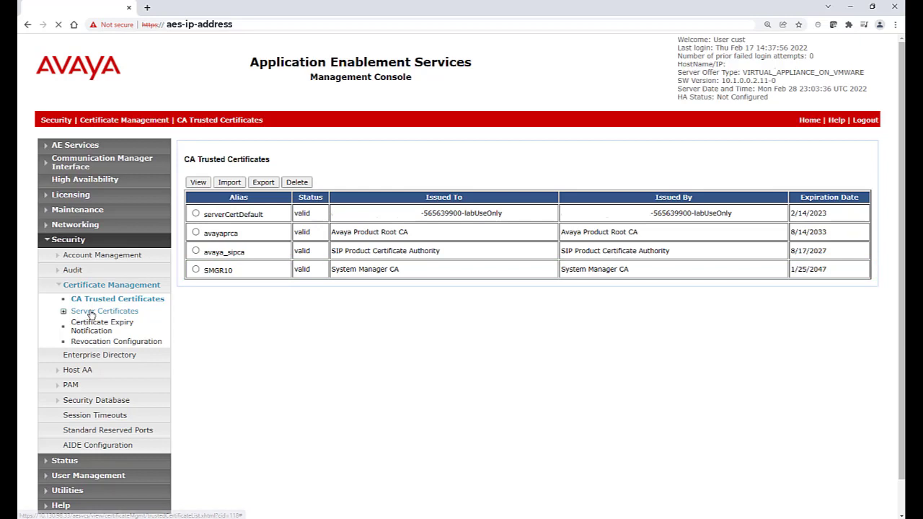
{"action": "left_click", "coordinate": [106, 311]}
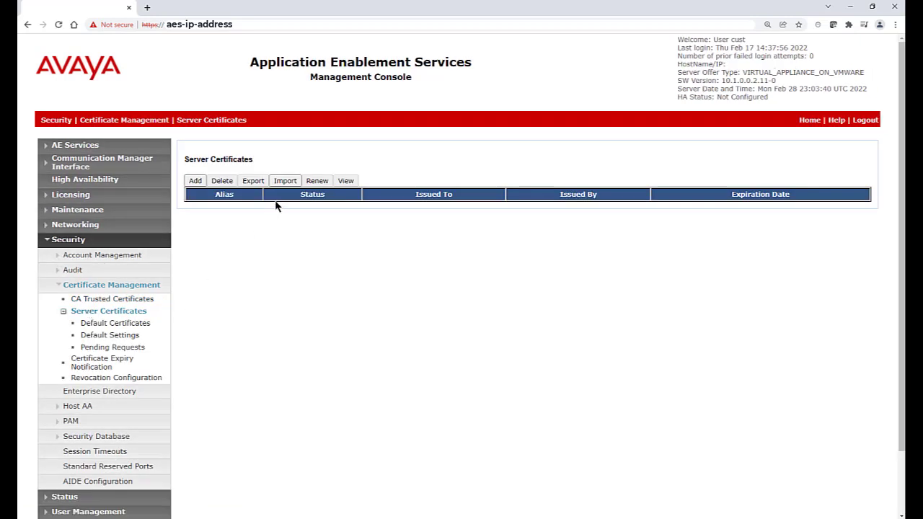
{"action": "left_click", "coordinate": [284, 180]}
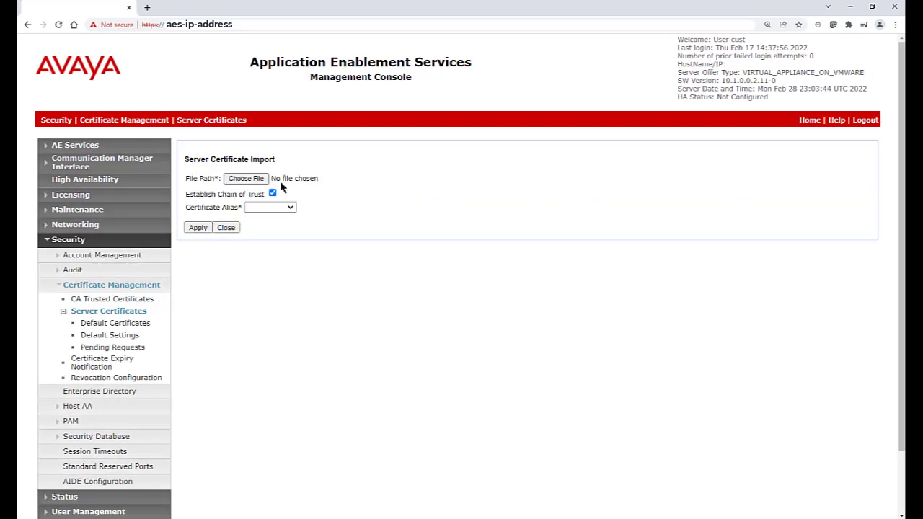
{"action": "left_click", "coordinate": [245, 178]}
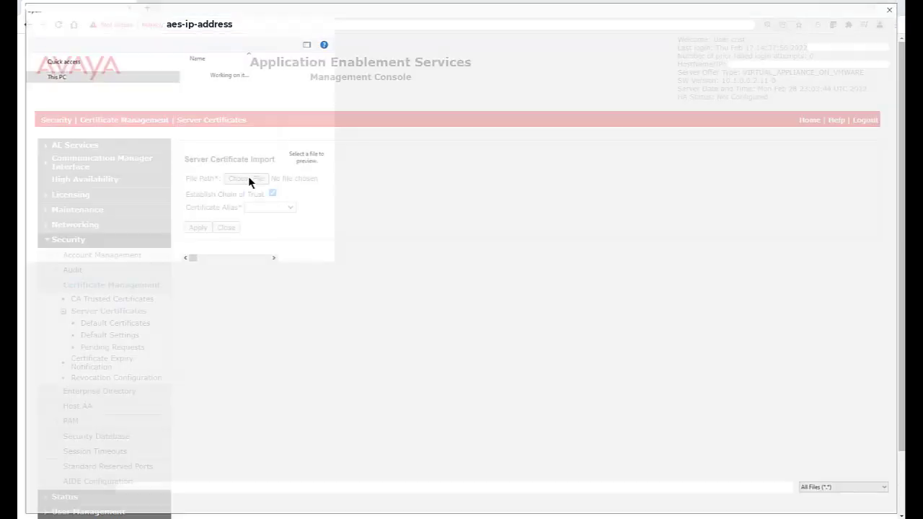
{"action": "left_click", "coordinate": [245, 178]}
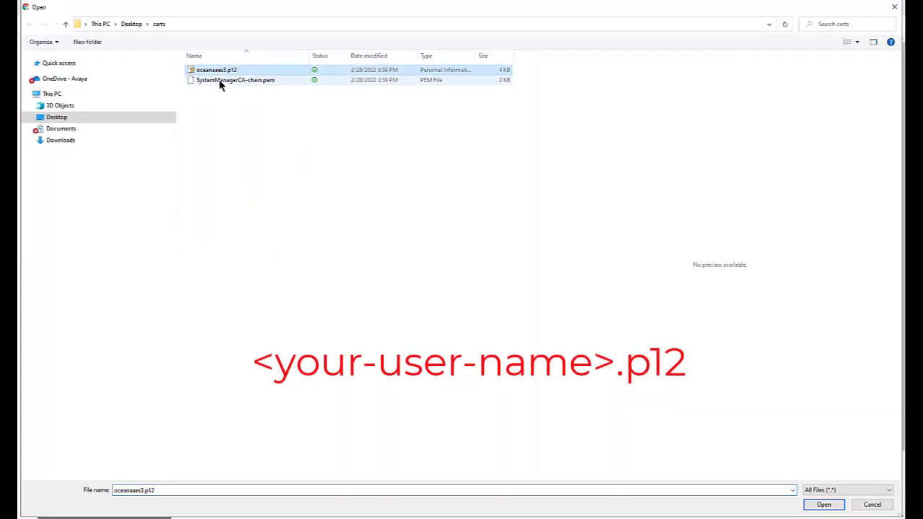
{"action": "left_click", "coordinate": [823, 504]}
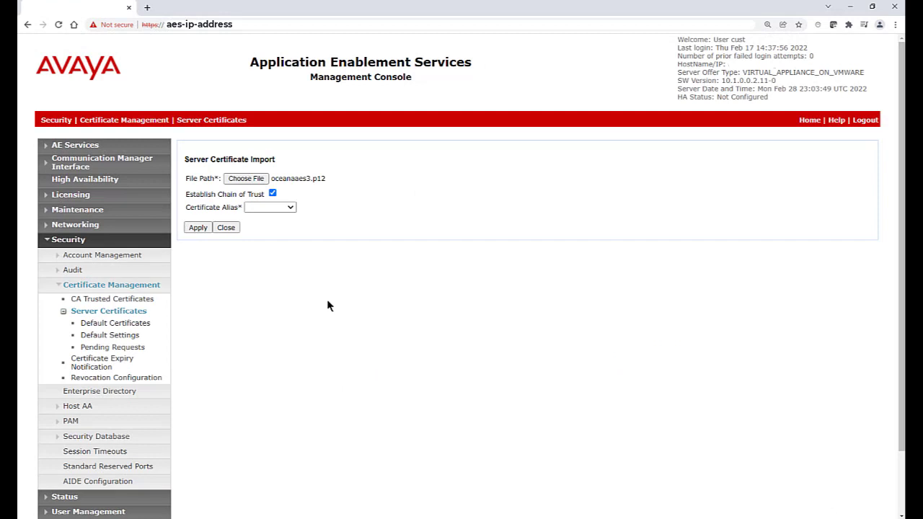
{"action": "left_click", "coordinate": [270, 207]}
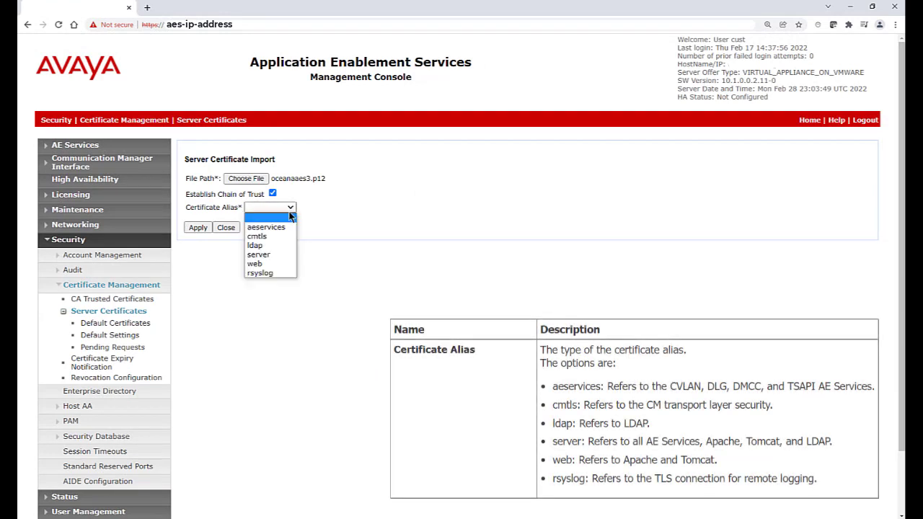
{"action": "left_click", "coordinate": [258, 254]}
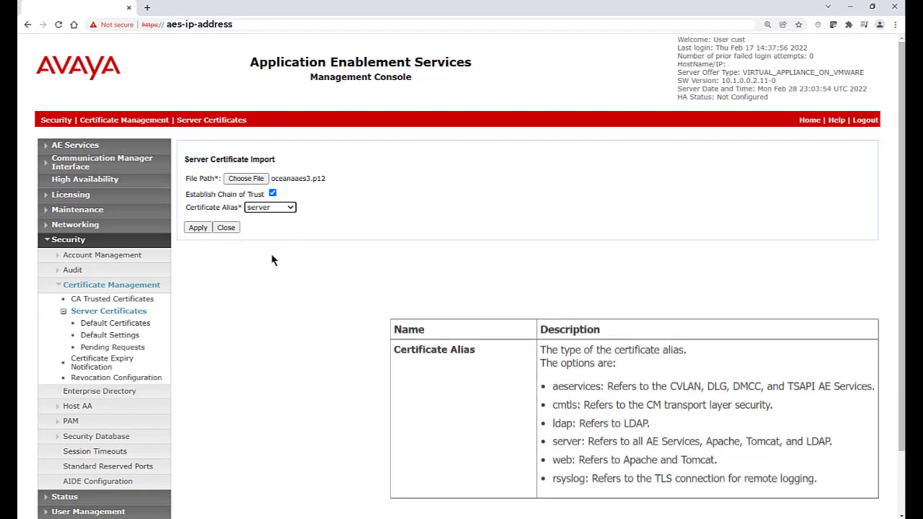
{"action": "left_click", "coordinate": [197, 227]}
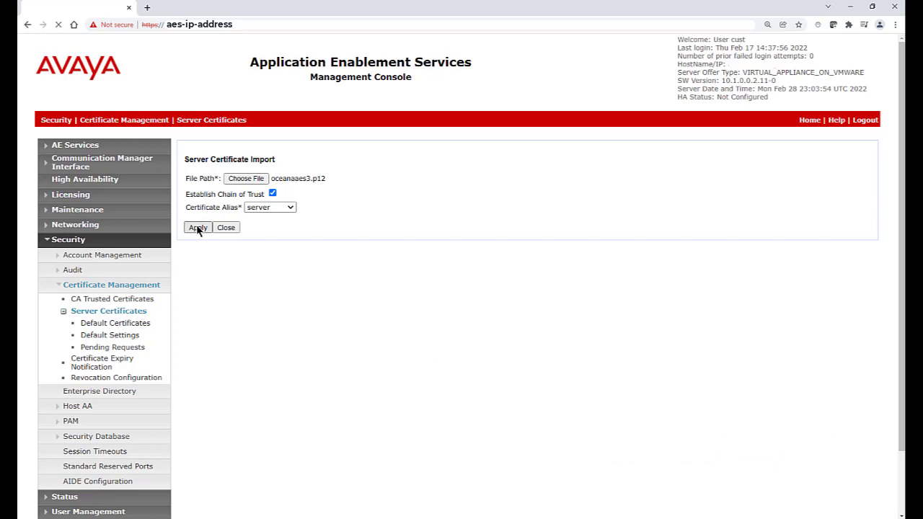
{"action": "left_click", "coordinate": [198, 227]}
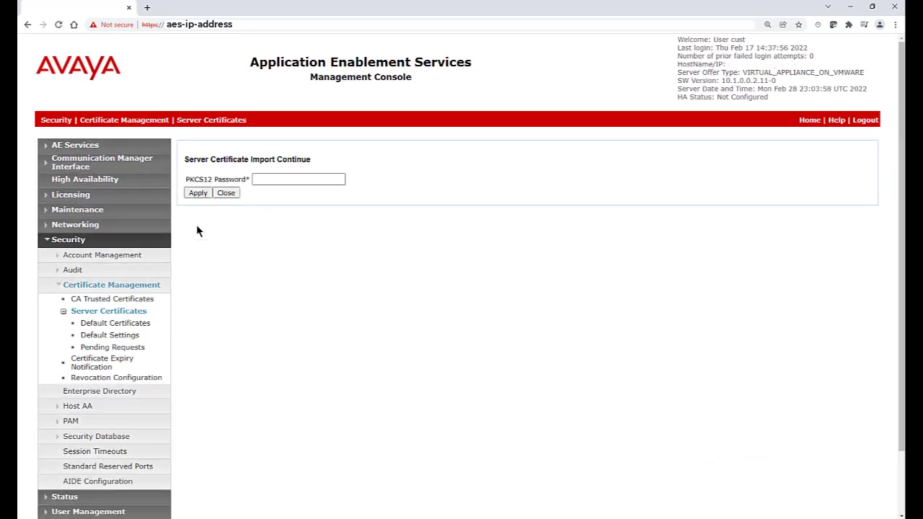
Supply the PKCS12 password and confirm the import so the server certificate lists as valid.
{"action": "left_click", "coordinate": [297, 179]}
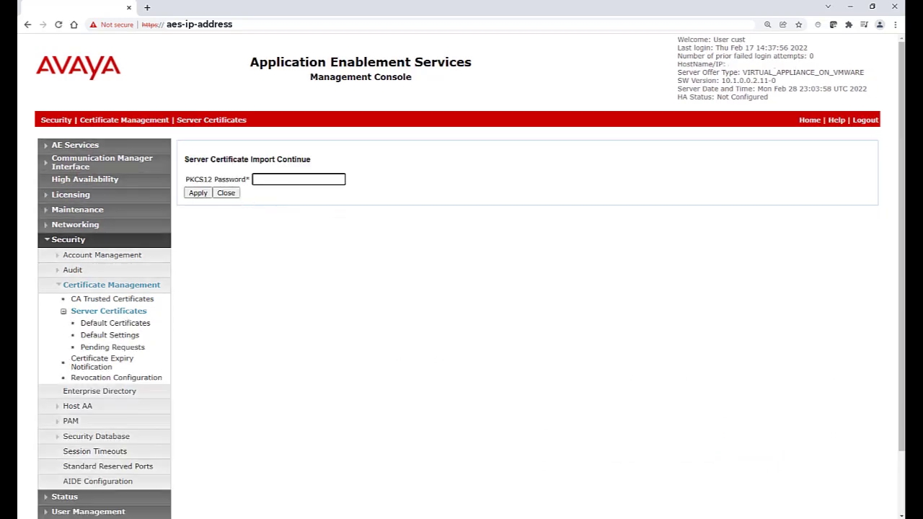
{"action": "type", "text": "•••••"}
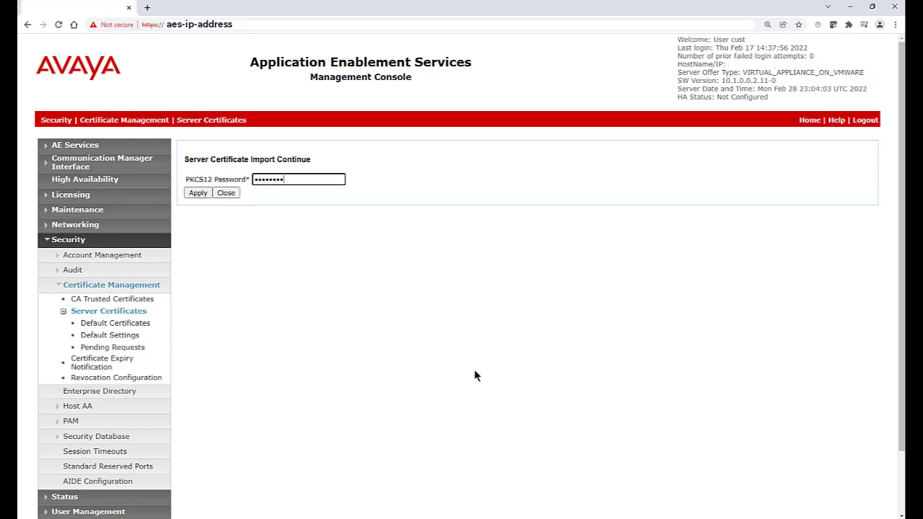
{"action": "left_click", "coordinate": [198, 193]}
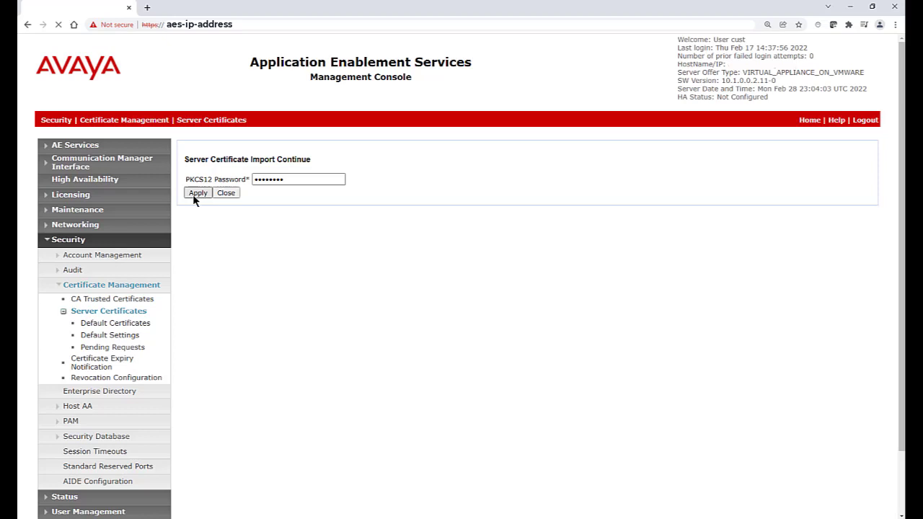
{"action": "left_click", "coordinate": [198, 193]}
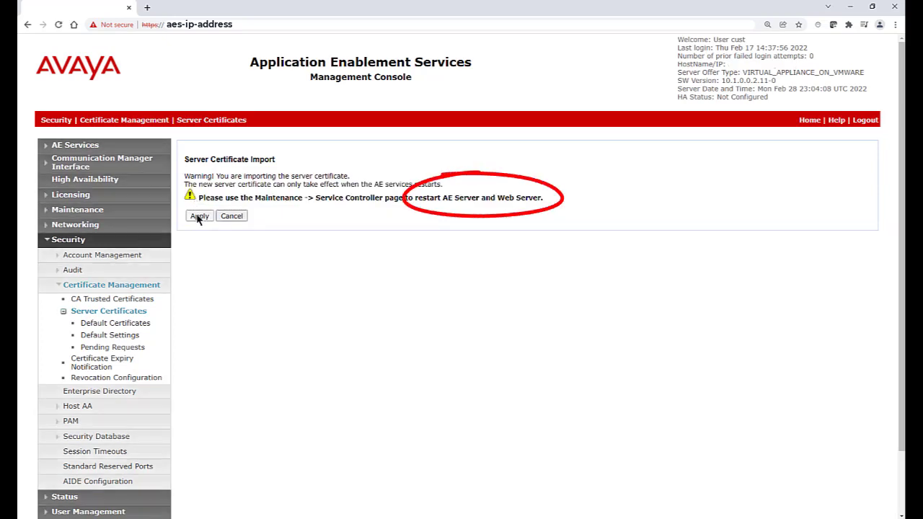
{"action": "left_click", "coordinate": [199, 216]}
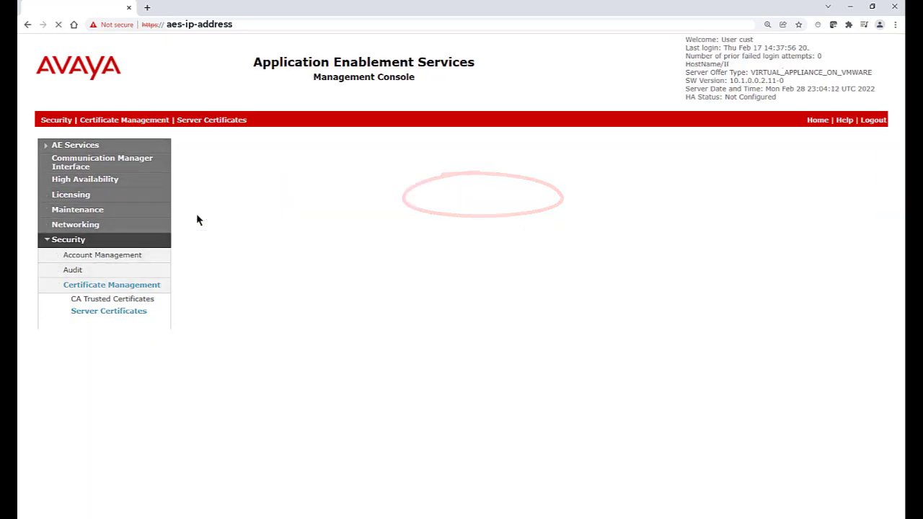
{"action": "left_click", "coordinate": [109, 312]}
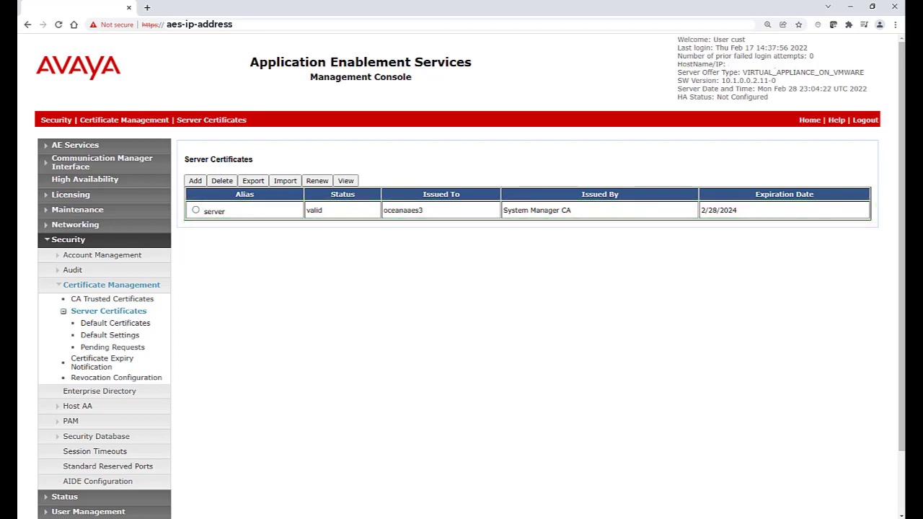
Restart the web server from Maintenance > Service Controller and confirm.
{"action": "left_click", "coordinate": [78, 210]}
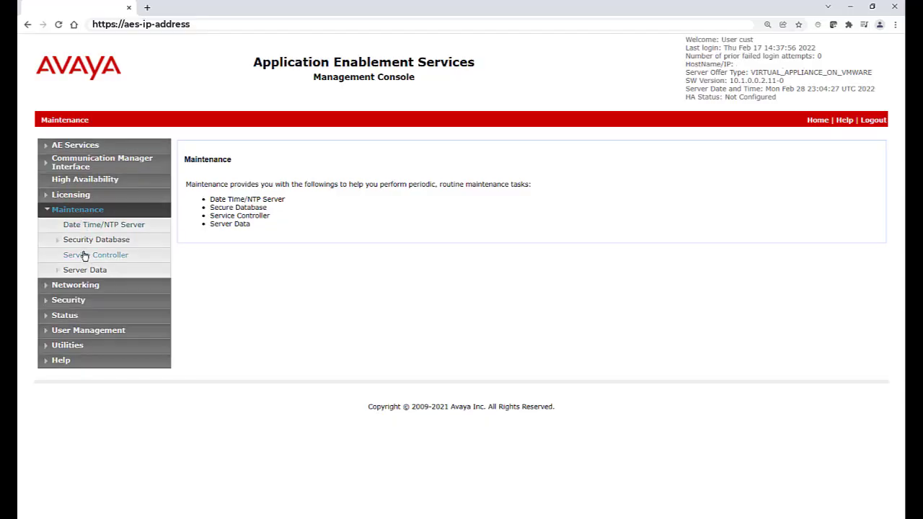
{"action": "left_click", "coordinate": [95, 254]}
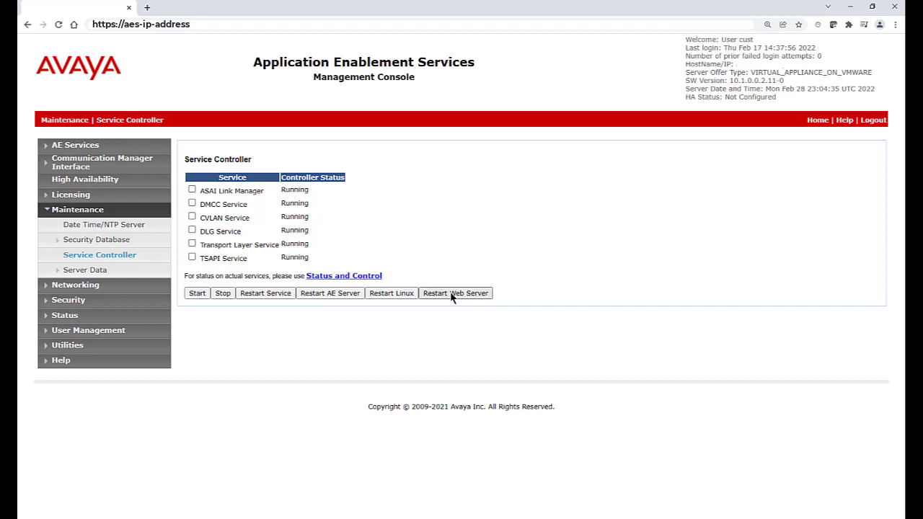
{"action": "left_click", "coordinate": [456, 293]}
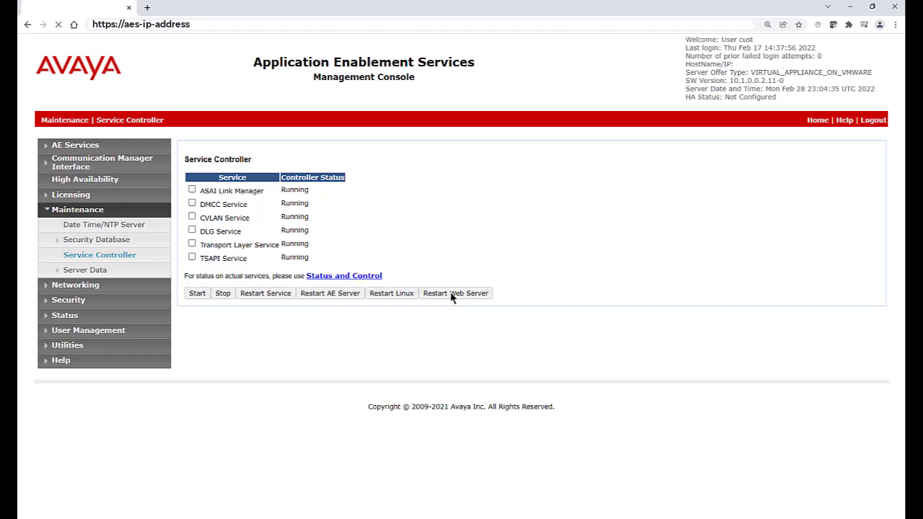
{"action": "left_click", "coordinate": [455, 292]}
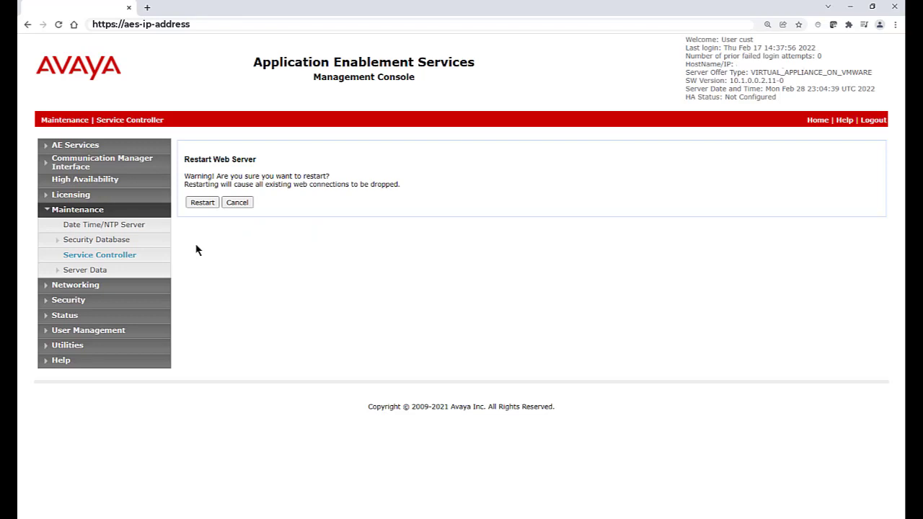
{"action": "left_click", "coordinate": [202, 202]}
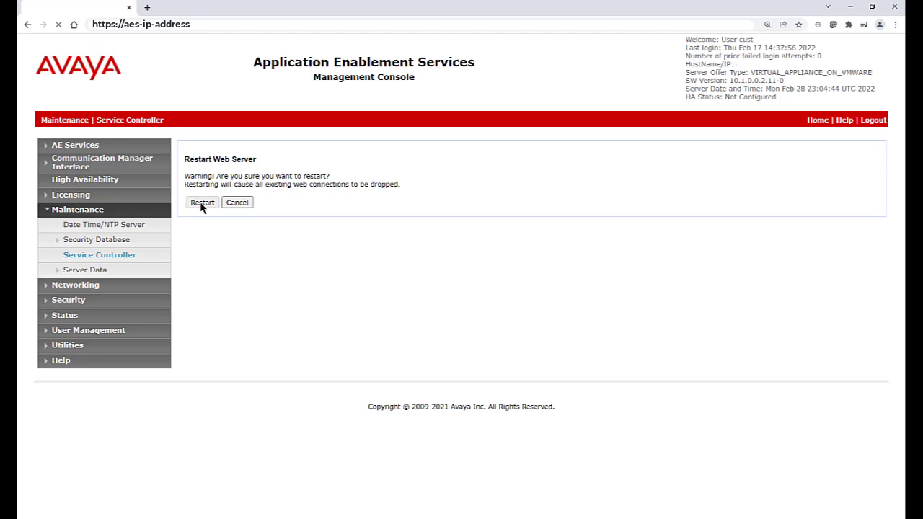
{"action": "left_click", "coordinate": [202, 202]}
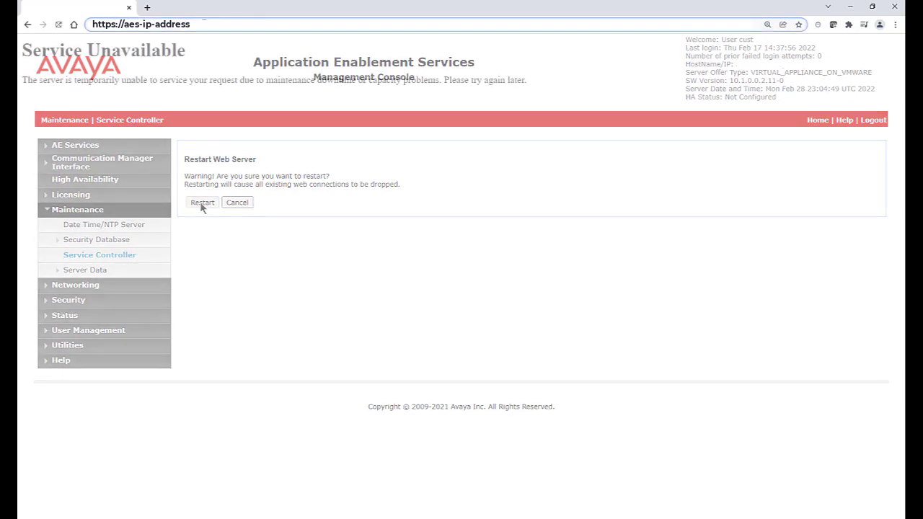
{"action": "left_click", "coordinate": [202, 202]}
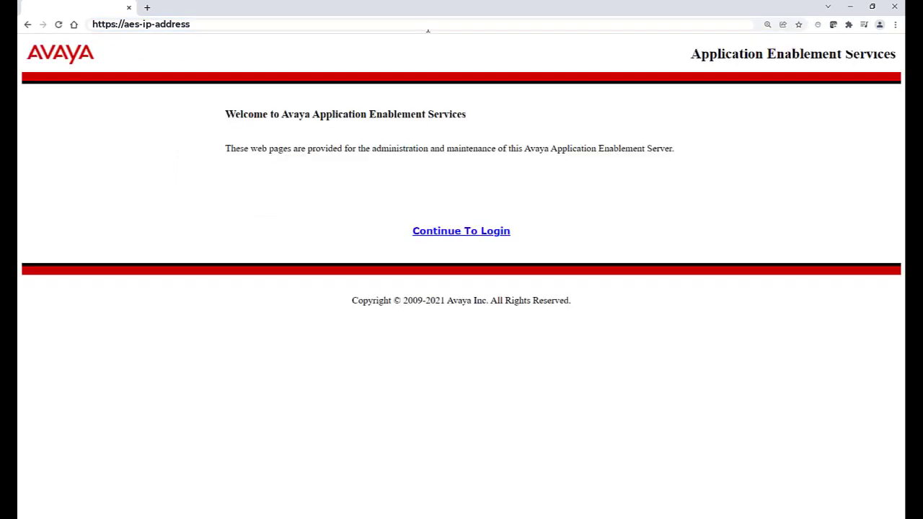
Continue to login and sign back in to the AES Management Console.
{"action": "left_click", "coordinate": [461, 231]}
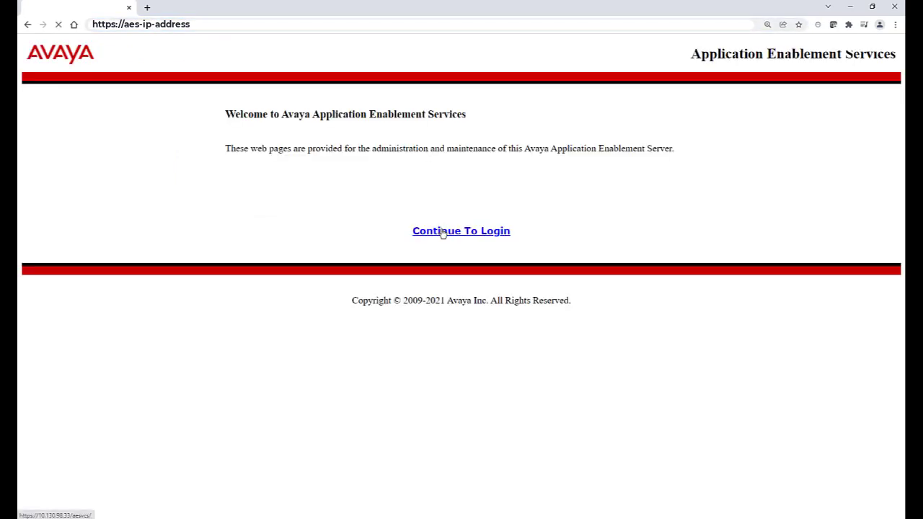
{"action": "left_click", "coordinate": [462, 230]}
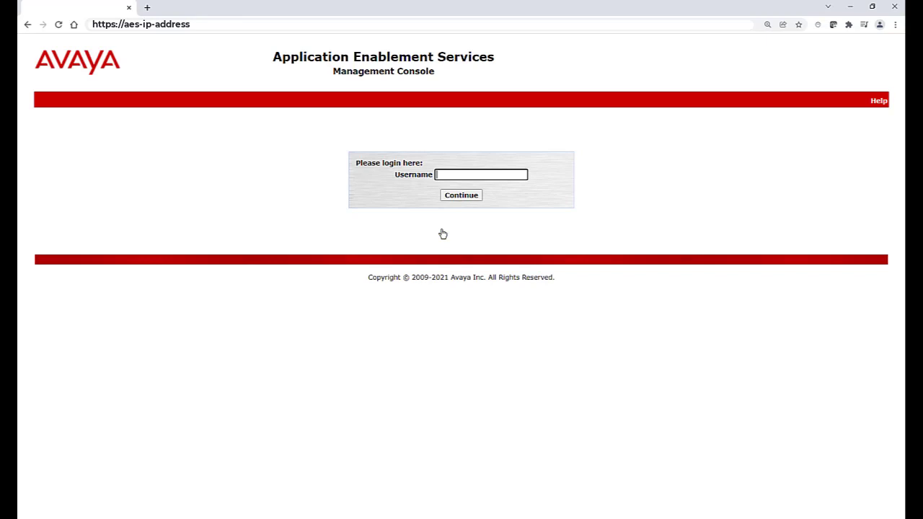
{"action": "left_click", "coordinate": [462, 195]}
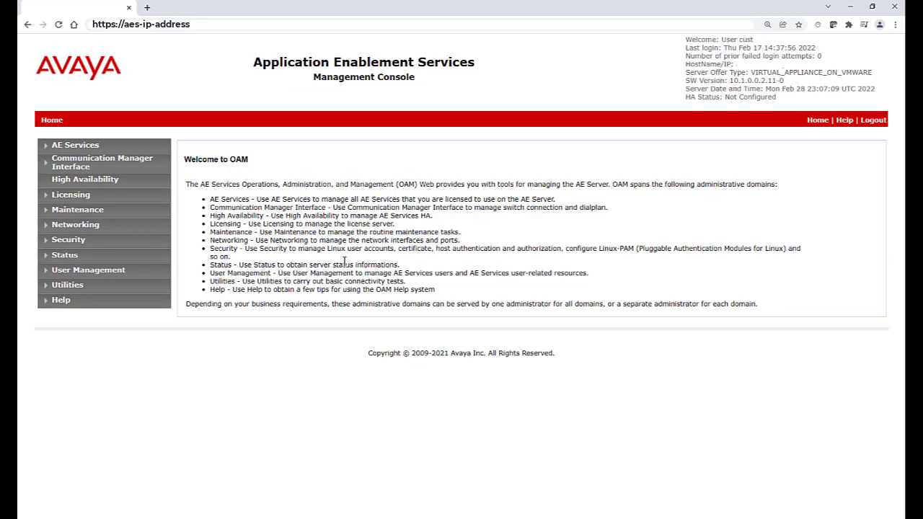
Request an AE Server restart from the Service Controller, reaching its confirmation warning.
{"action": "left_click", "coordinate": [78, 209]}
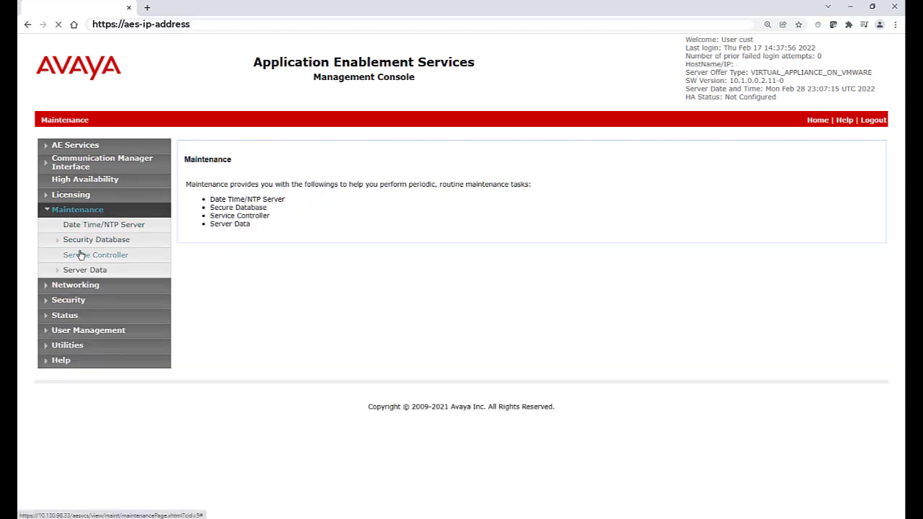
{"action": "left_click", "coordinate": [95, 253]}
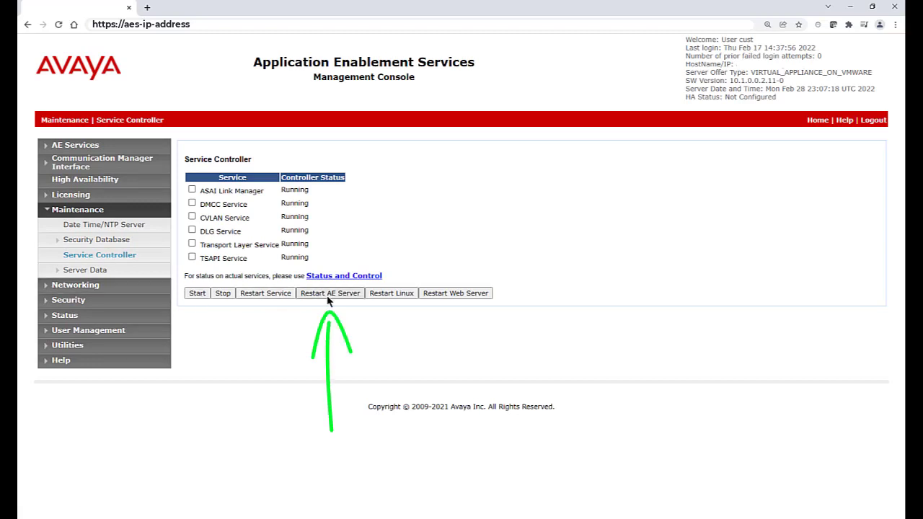
{"action": "left_click", "coordinate": [329, 292]}
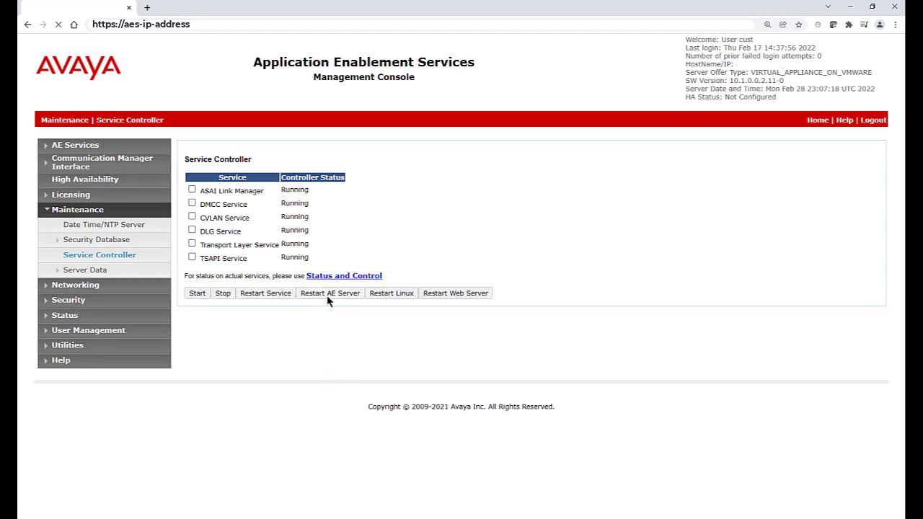
{"action": "left_click", "coordinate": [328, 293]}
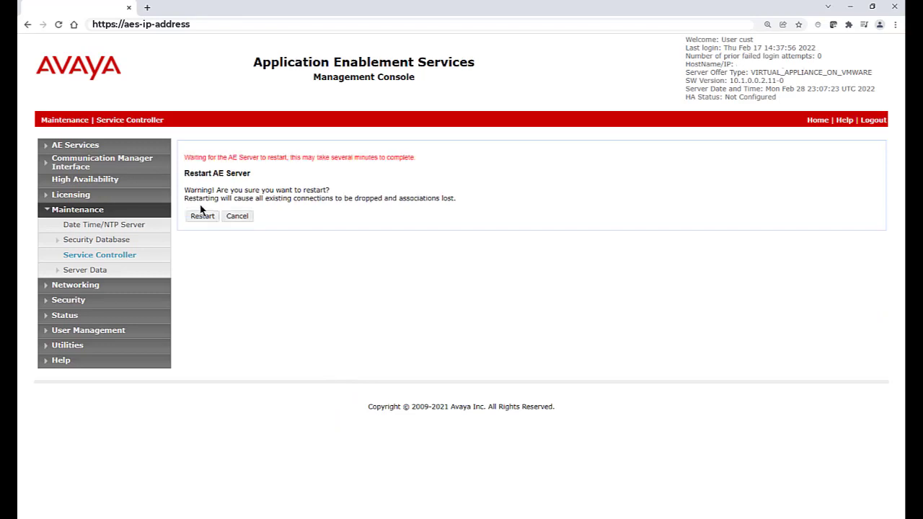